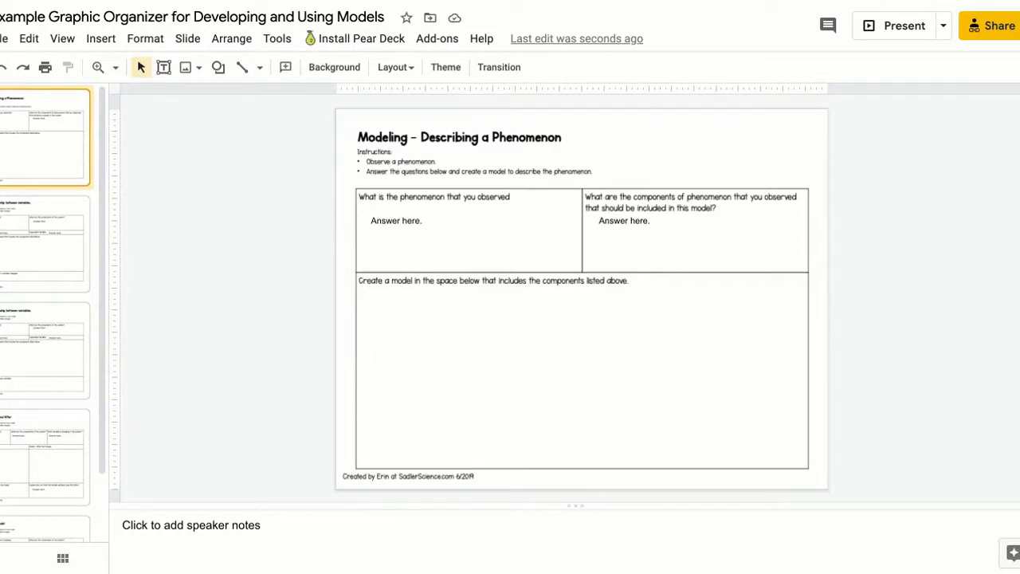
Zoom in on the top of the Modeling slide so the question boxes are readable.
click(115, 67)
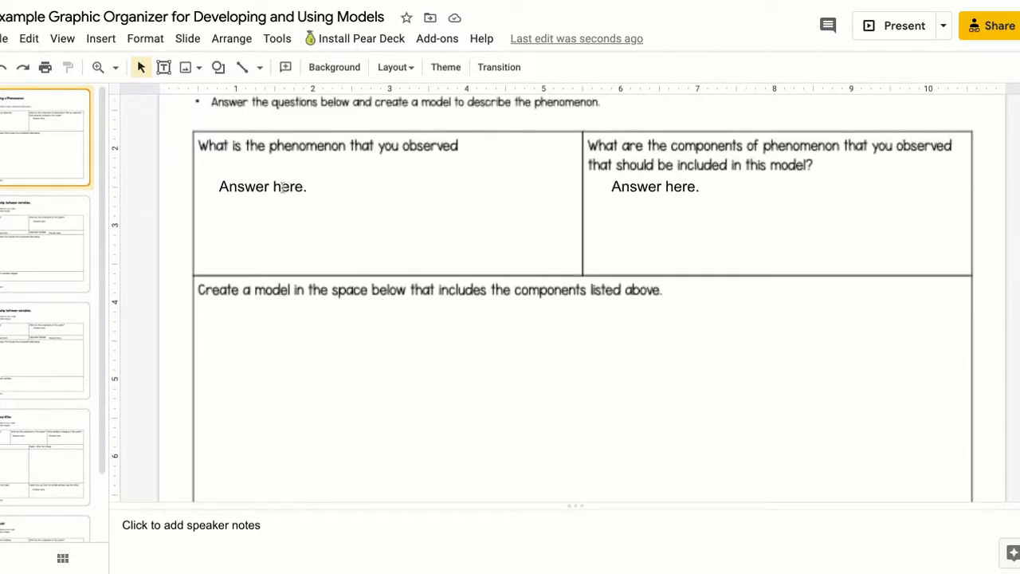
Replace the first 'Answer here.' placeholder with 'Salmon Life Cycle'.
double_click(280, 185)
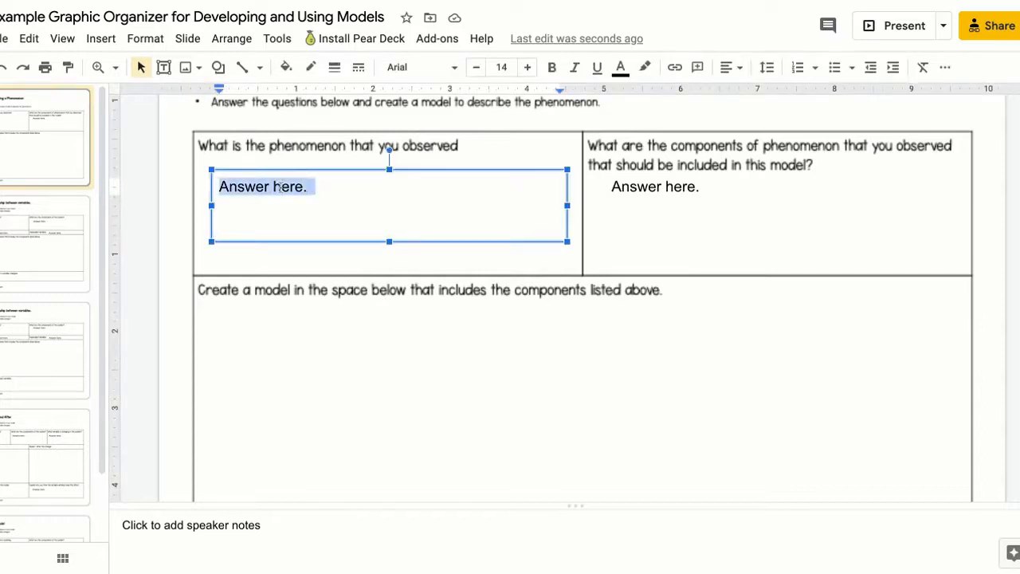
text(Salmon Life)
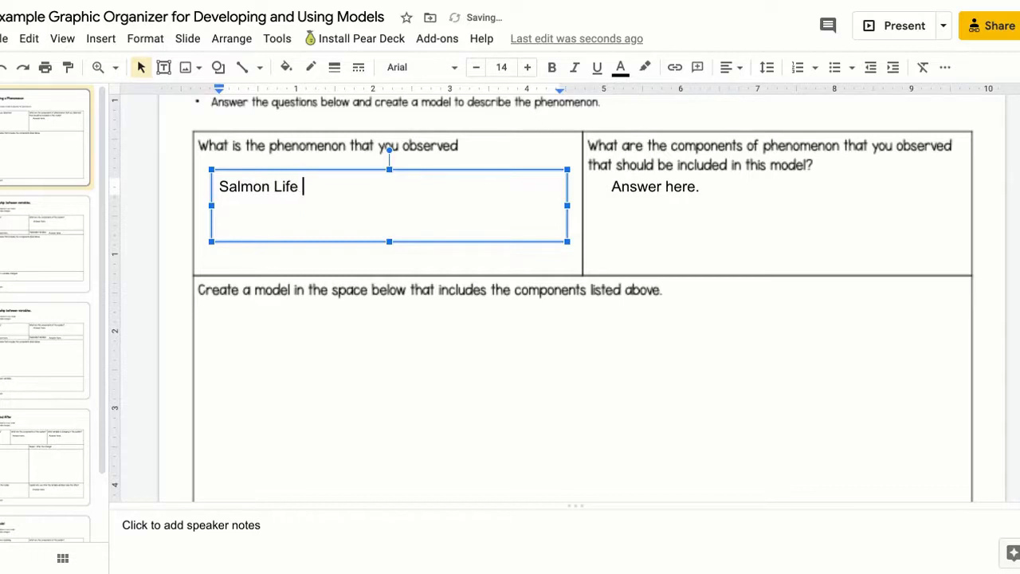
text(Cycle)
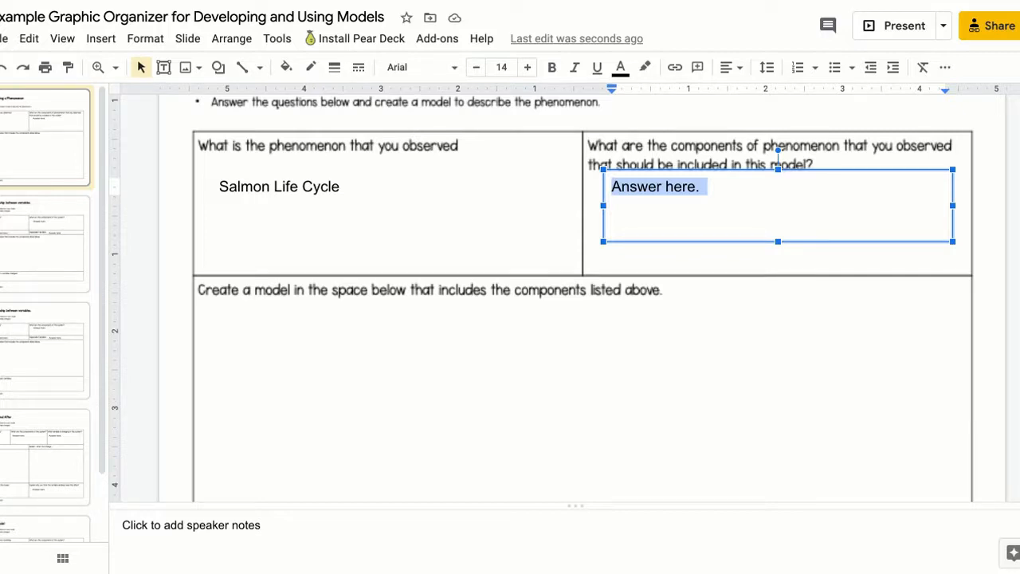
Type the components Eggs, Baby Salmon, Adult, Lay Eggs on separate lines in the second answer box.
text(Eggs)
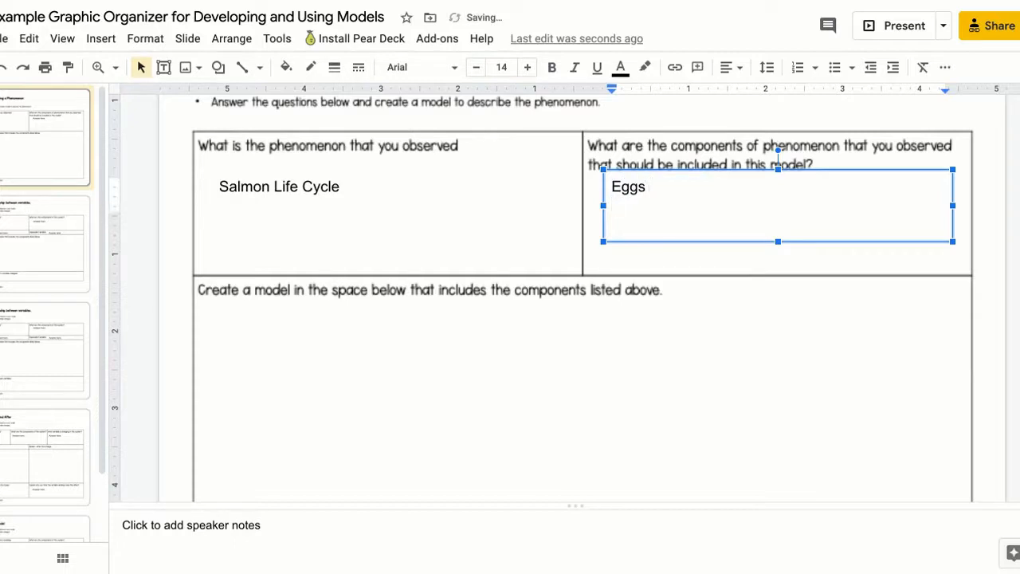
text(Baby)
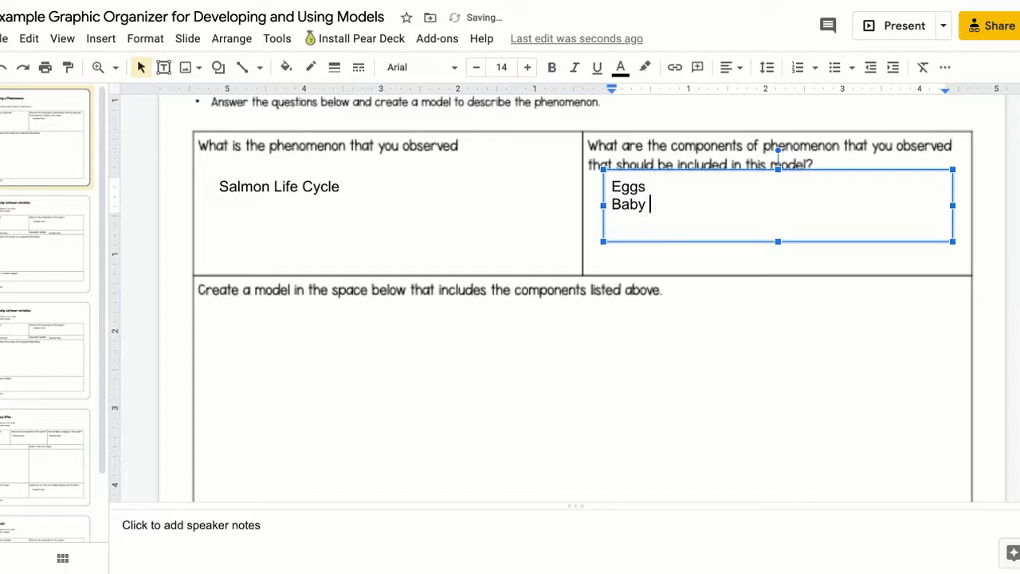
text(Salmo)
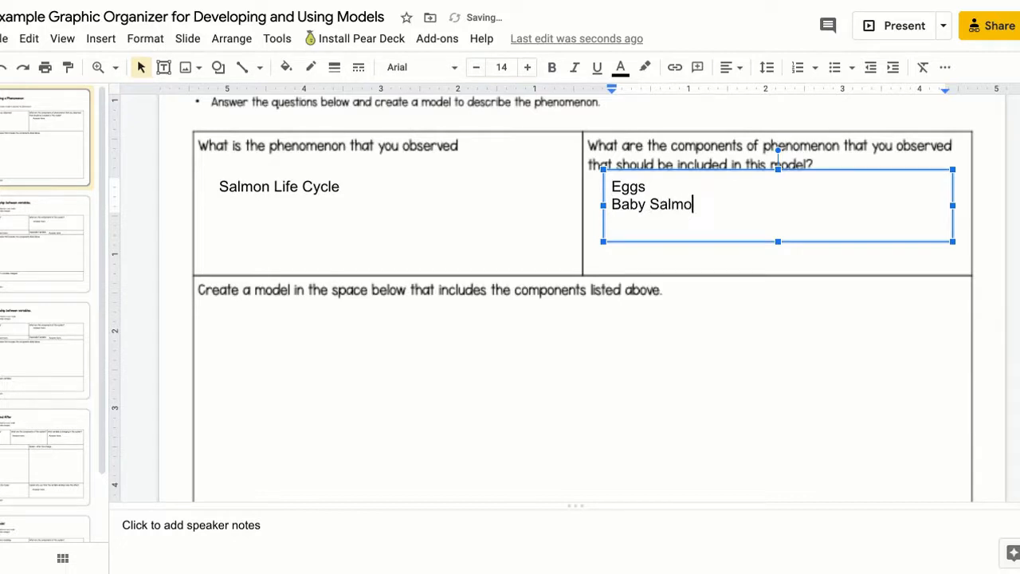
text(n)
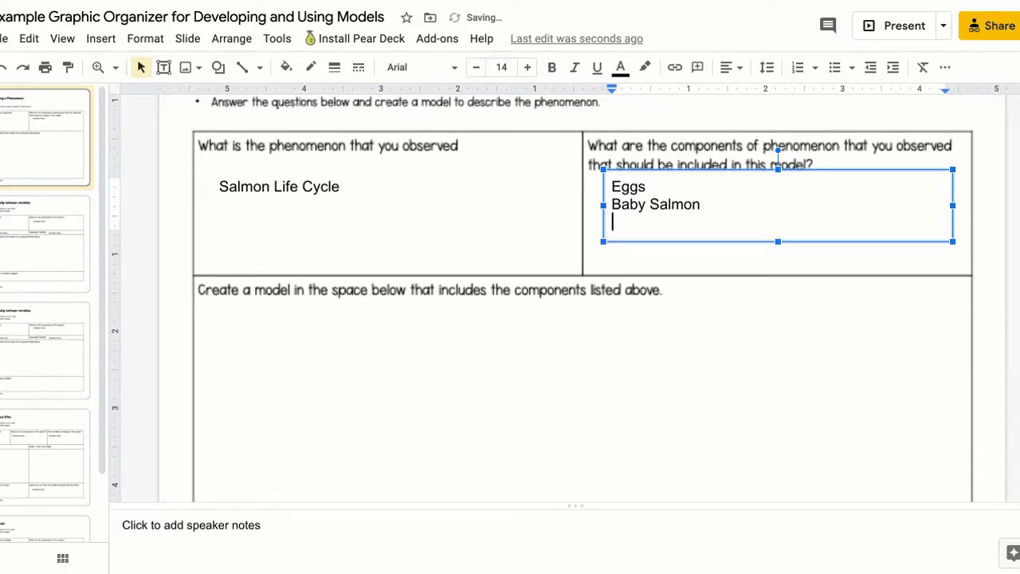
text(Adult)
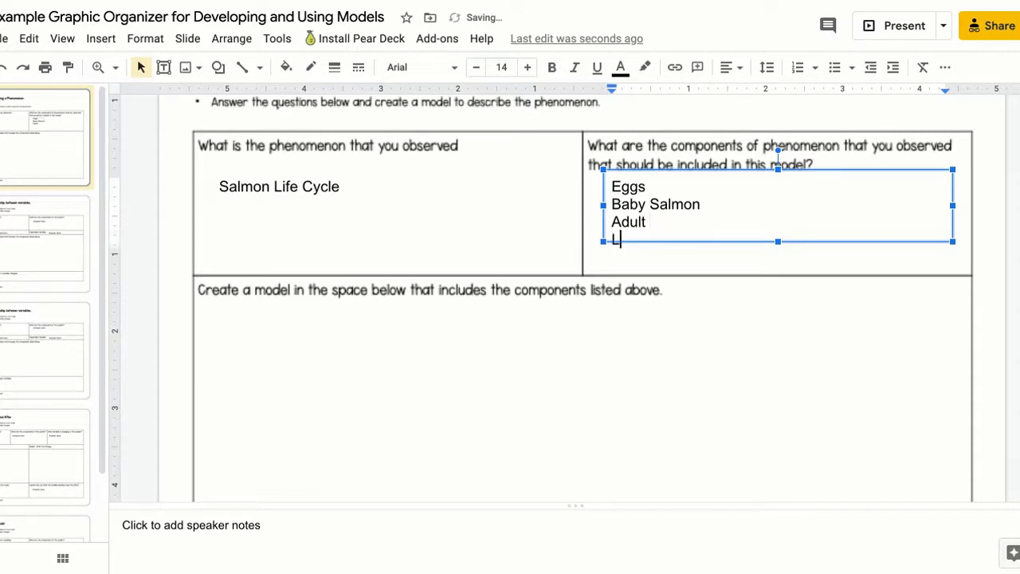
text(Lay)
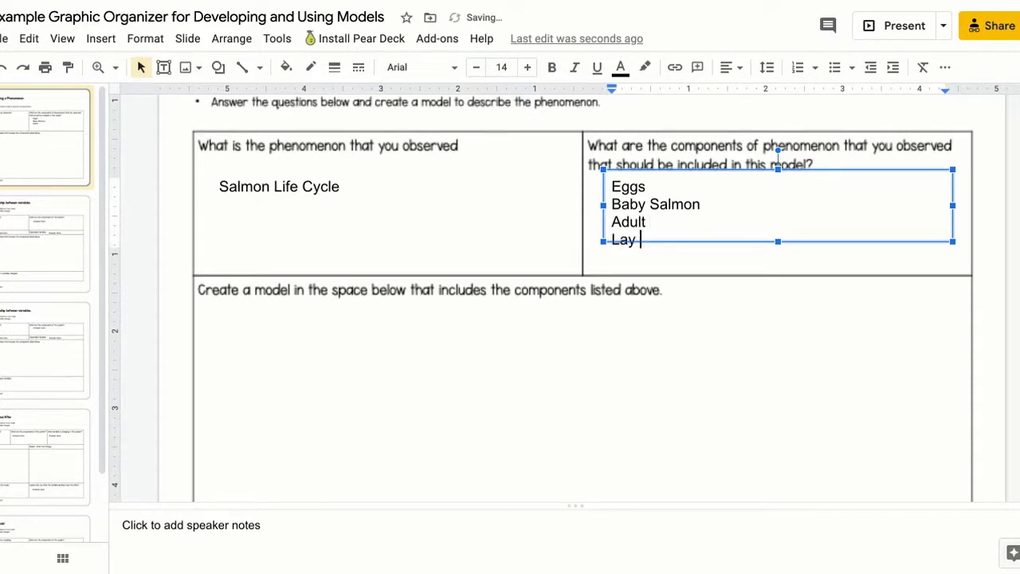
text(Eggs)
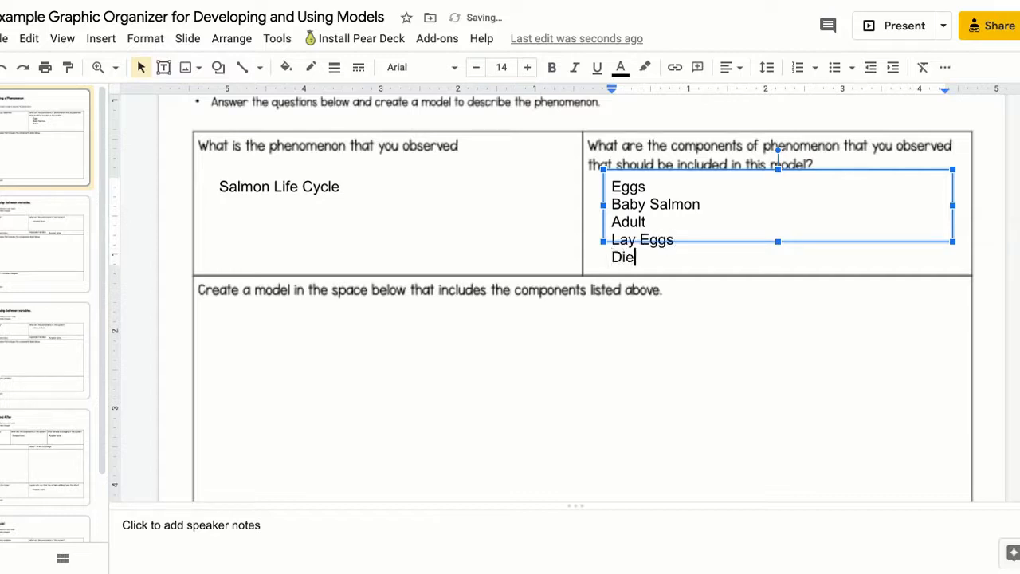
mouse_move(736, 282)
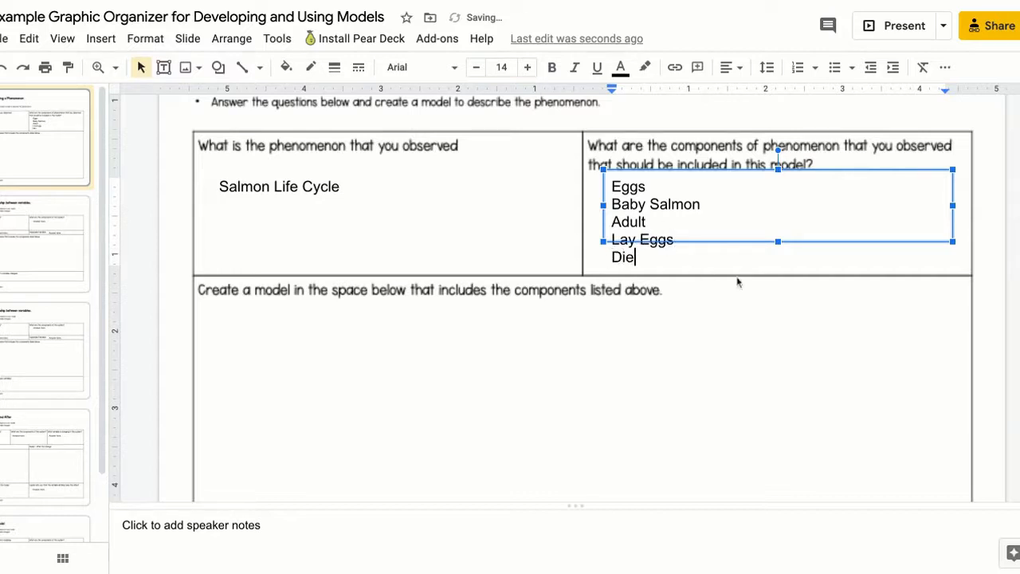
mouse_move(763, 263)
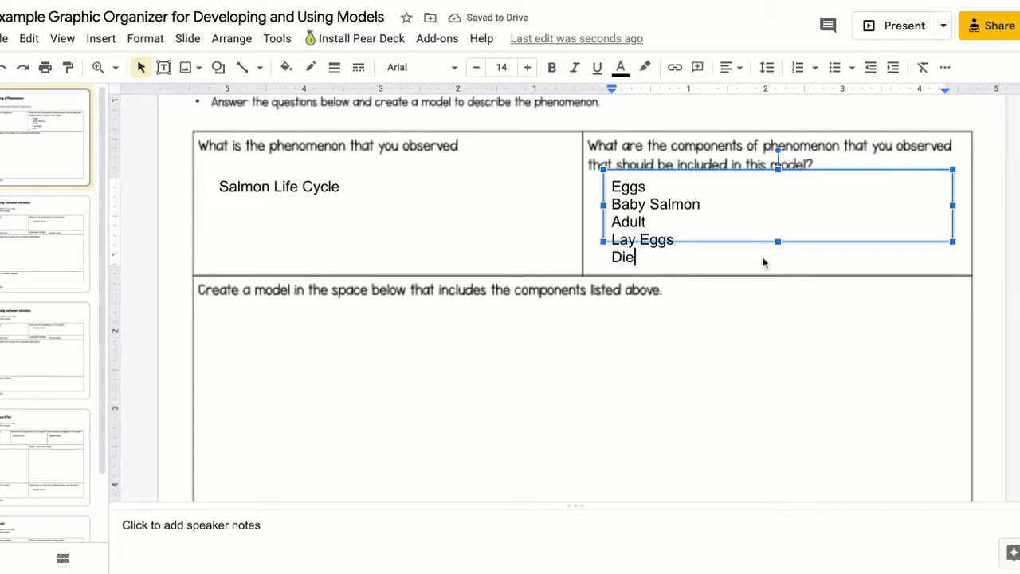
mouse_move(743, 264)
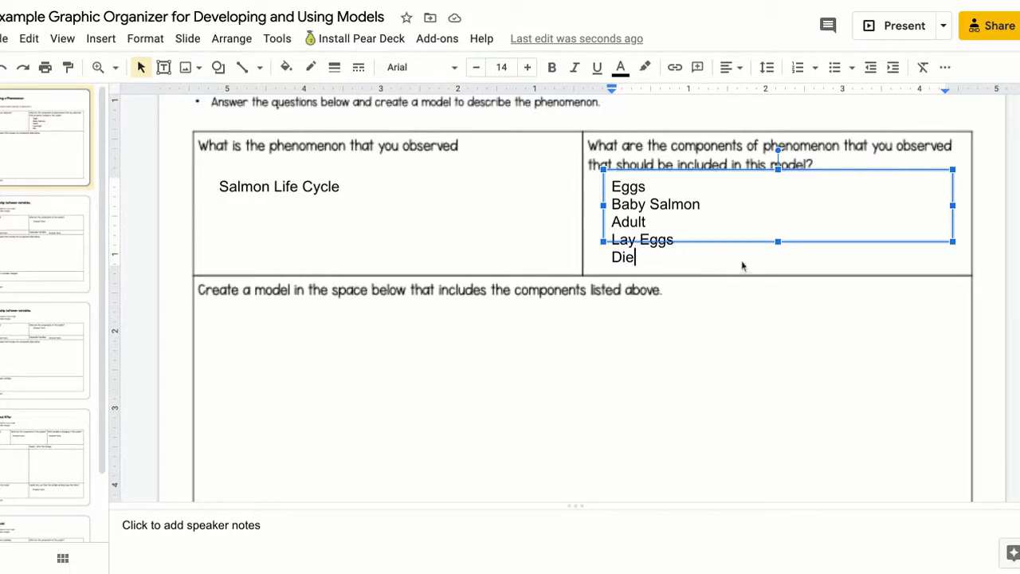
mouse_move(721, 271)
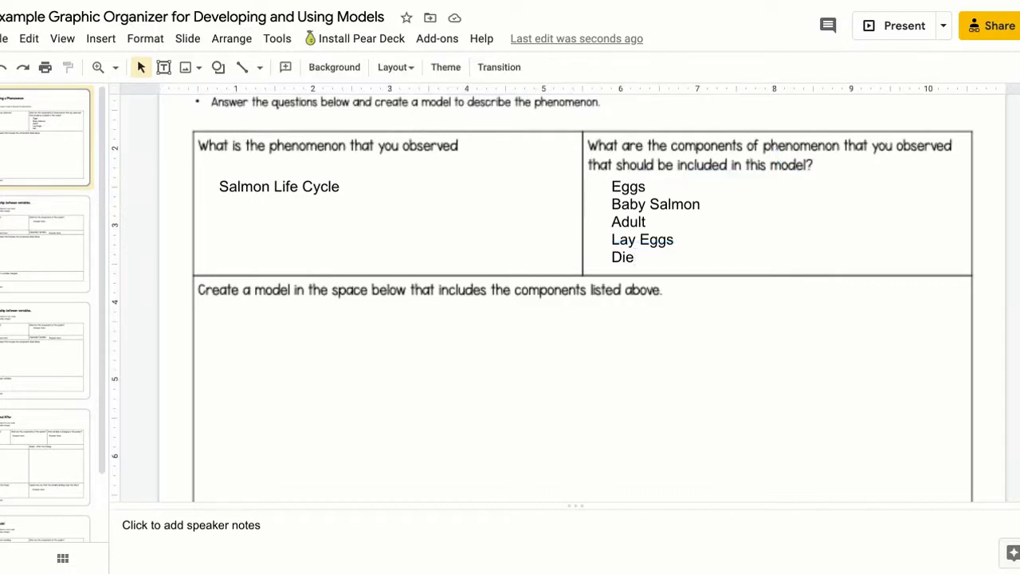
Bring the empty model area into view and pick the Oval shape tool.
scroll(down, 3)
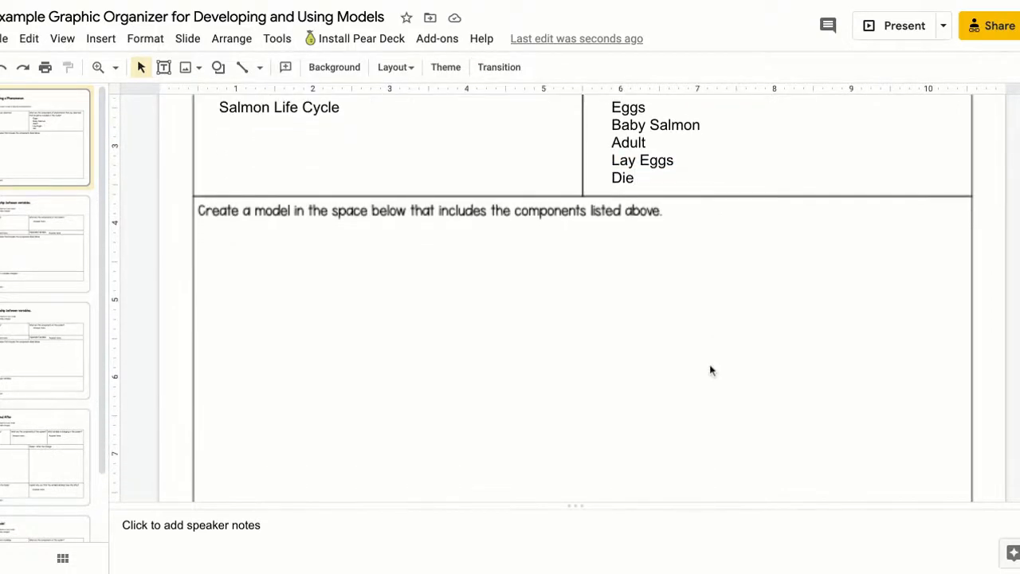
scroll(down, 3)
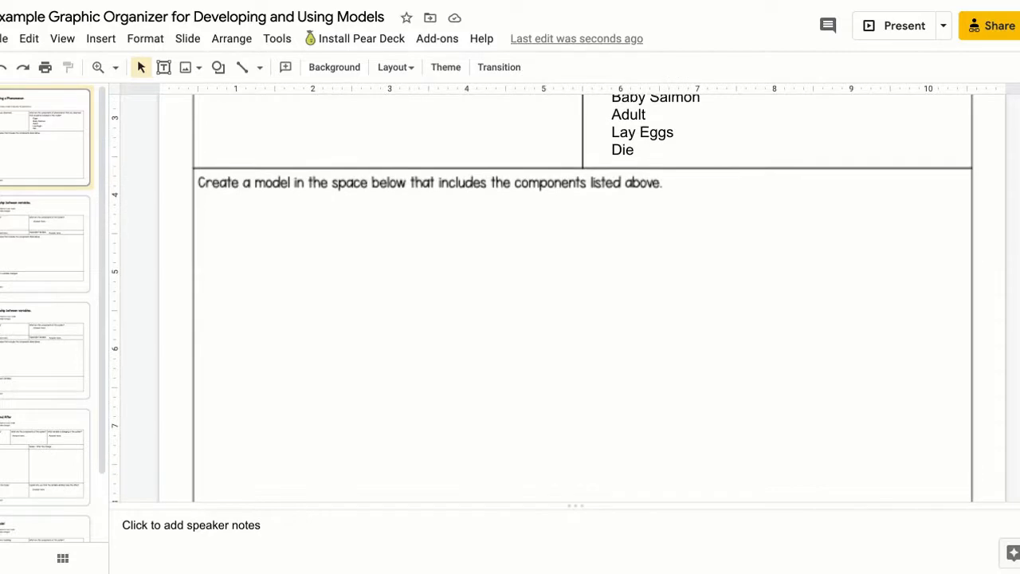
scroll(down, 3)
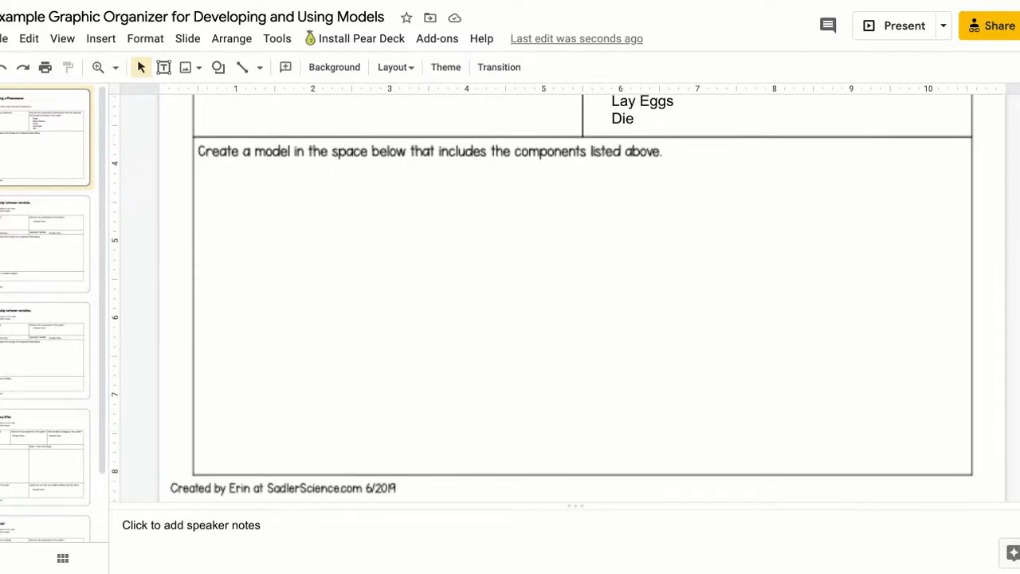
click(217, 67)
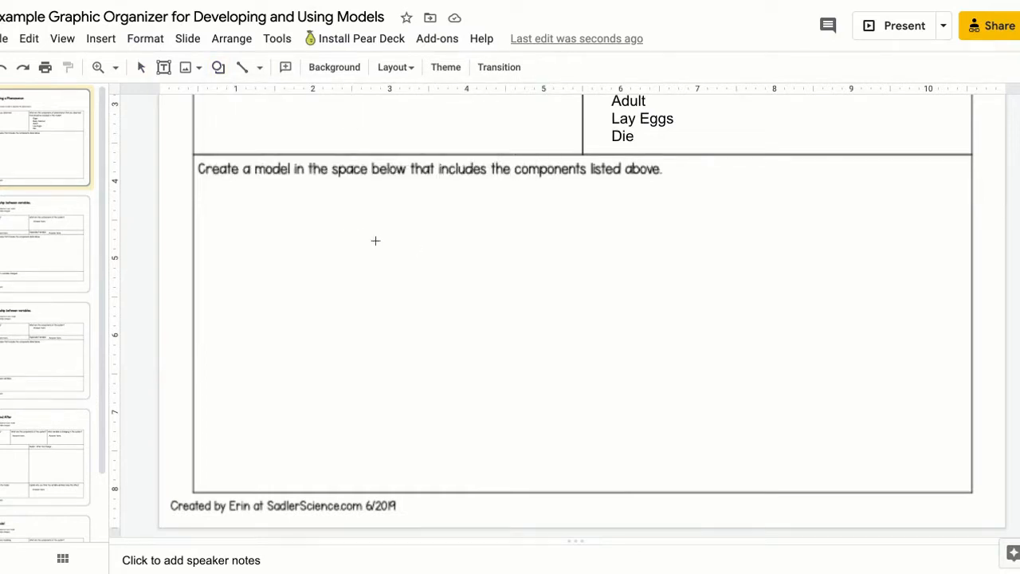
drag(376, 240, 694, 309)
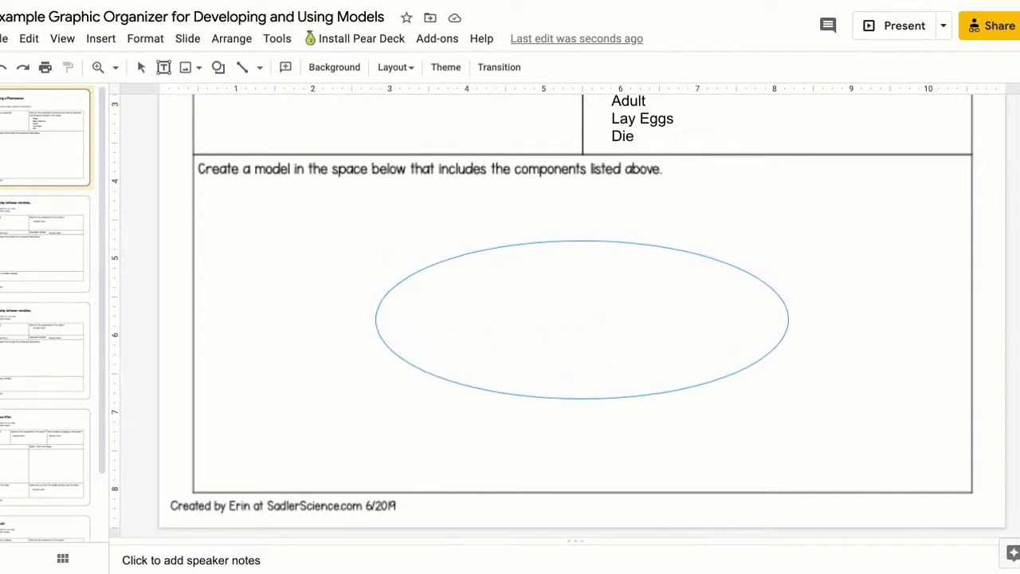
click(580, 319)
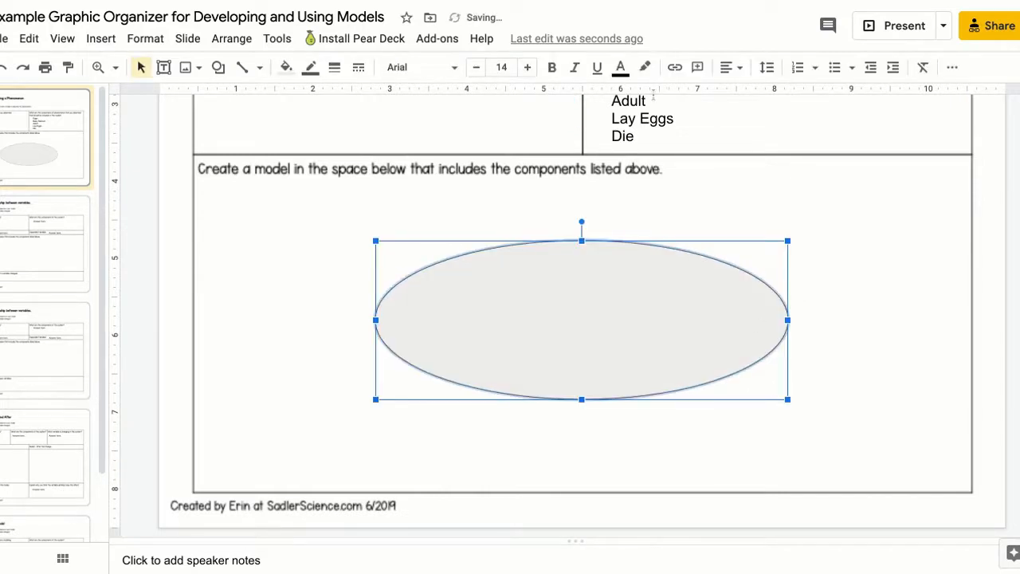
mouse_move(286, 67)
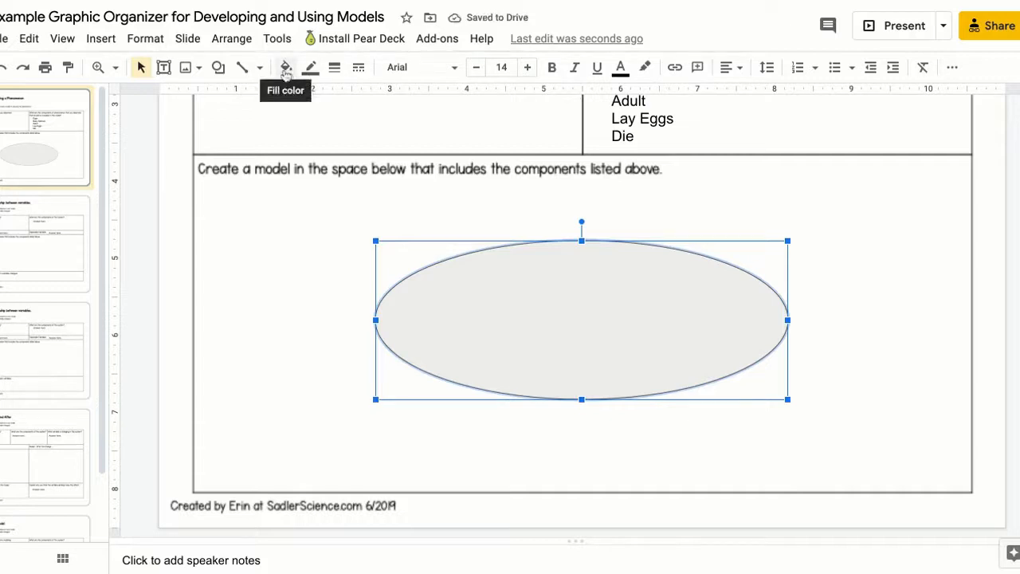
mouse_move(606, 341)
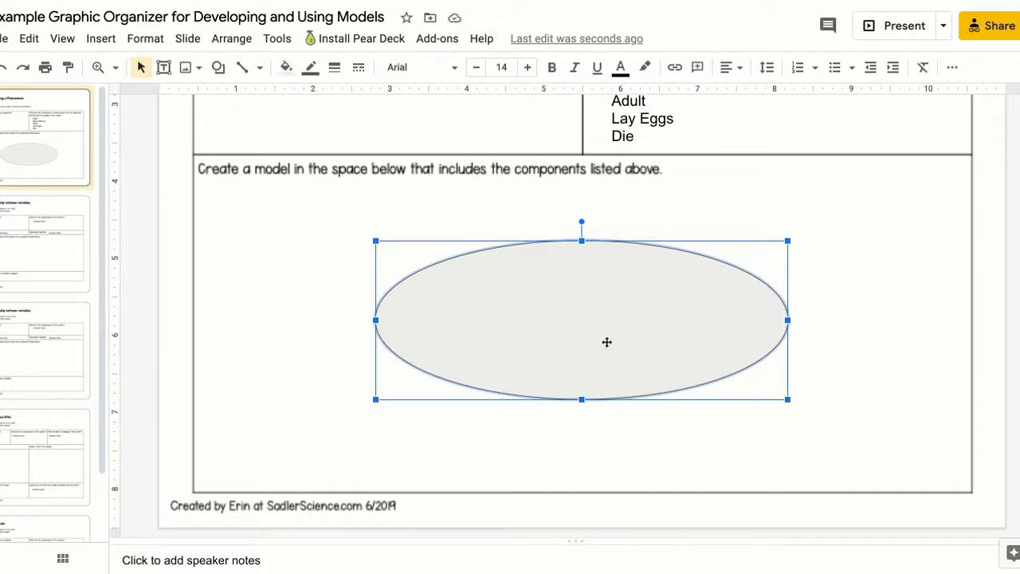
mouse_move(573, 302)
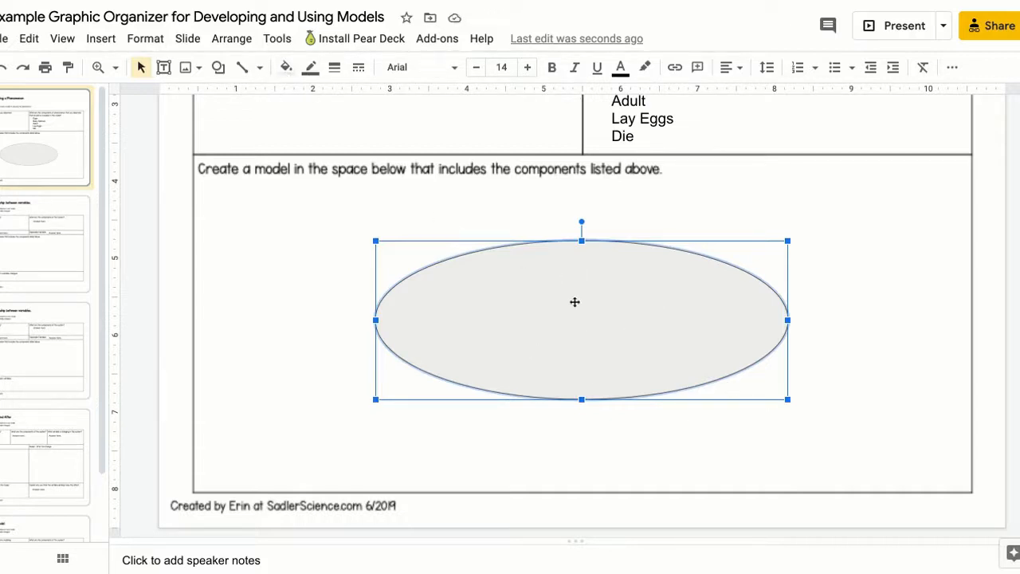
click(217, 67)
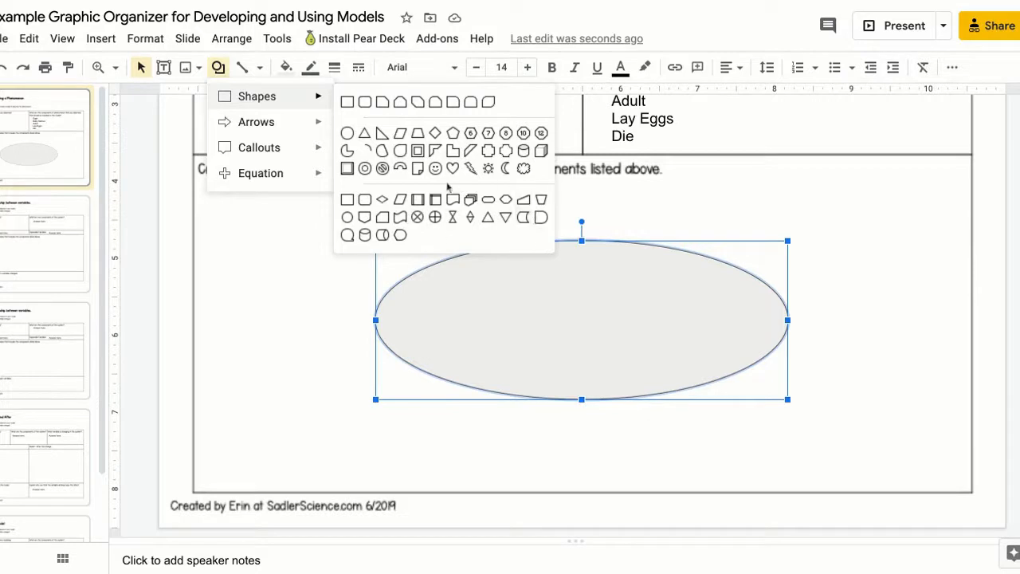
mouse_move(466, 216)
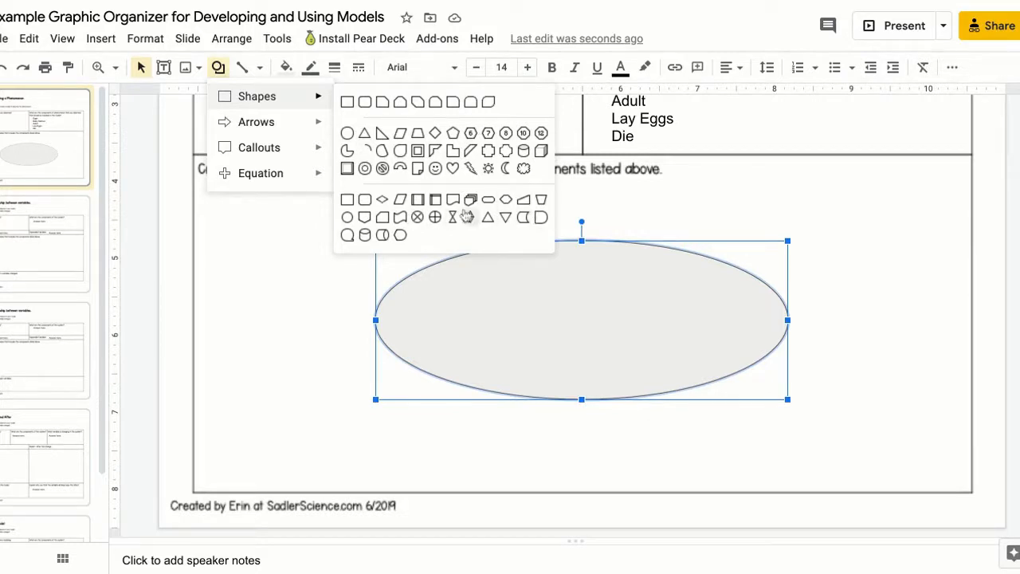
mouse_move(469, 213)
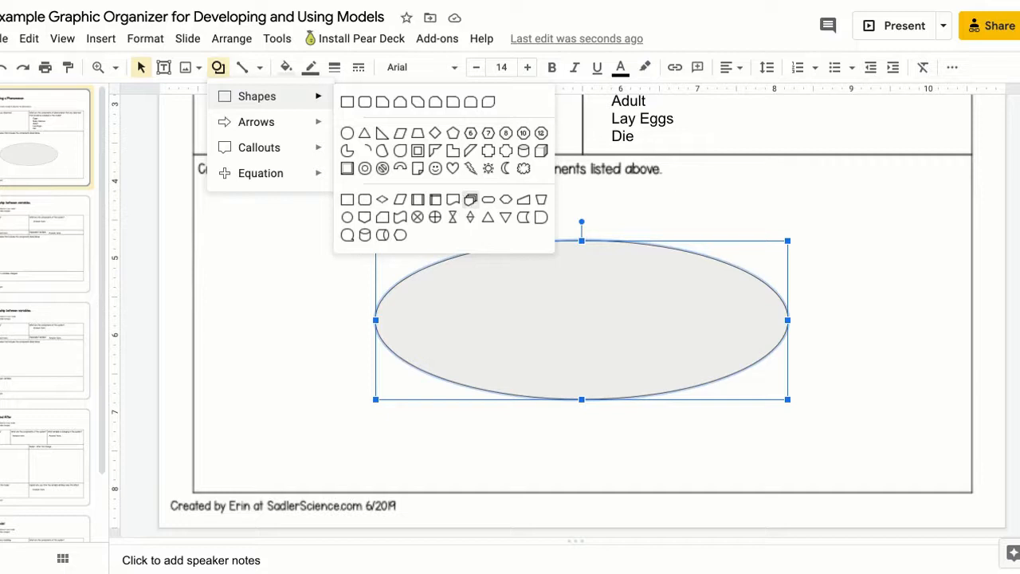
click(242, 67)
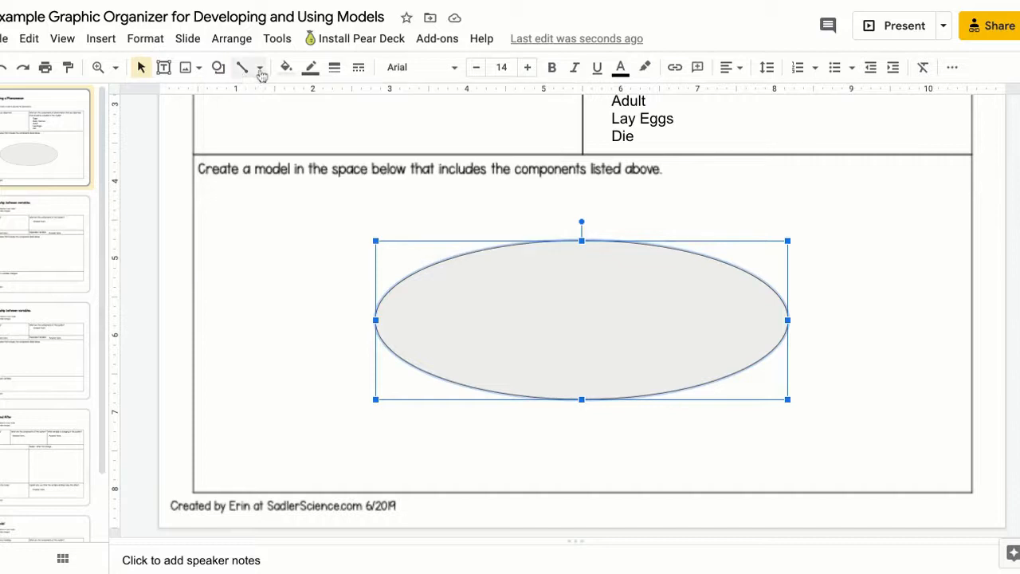
click(258, 67)
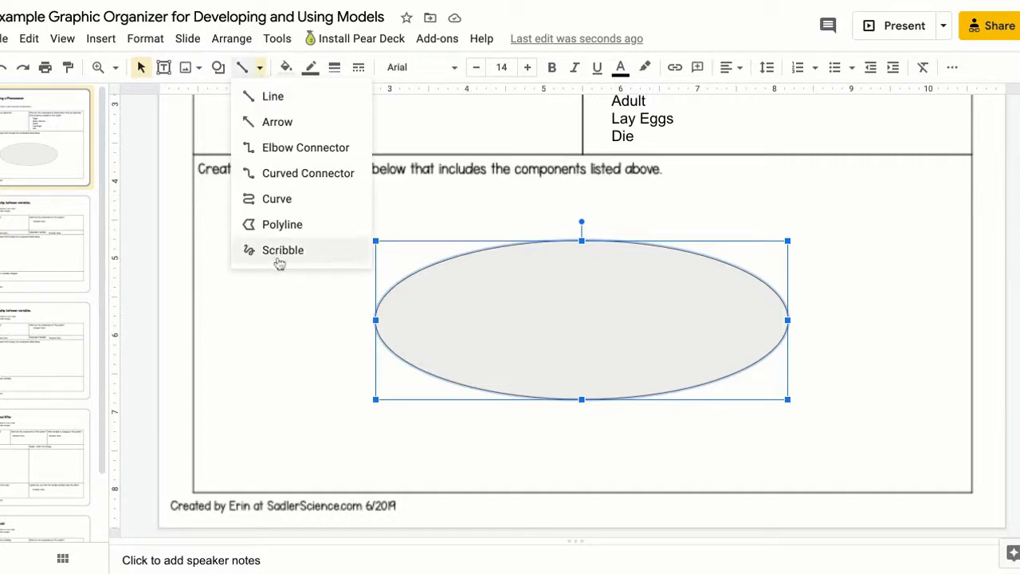
mouse_move(285, 258)
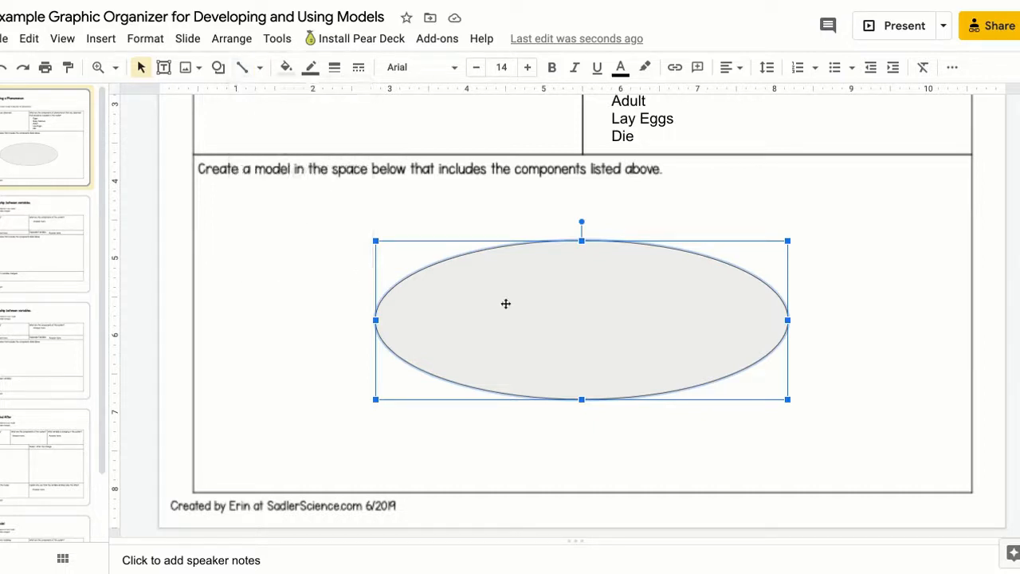
mouse_move(545, 301)
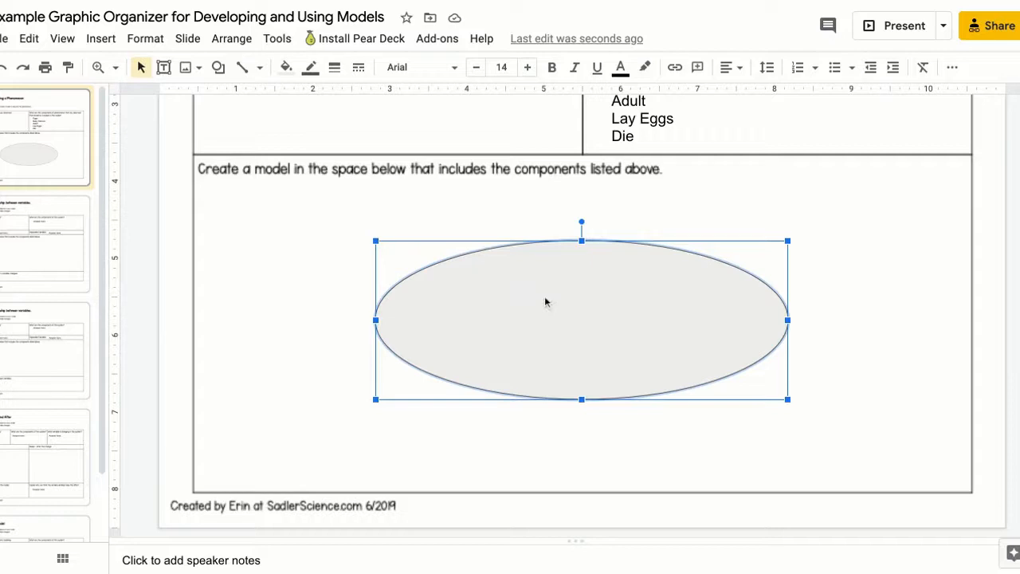
mouse_move(504, 217)
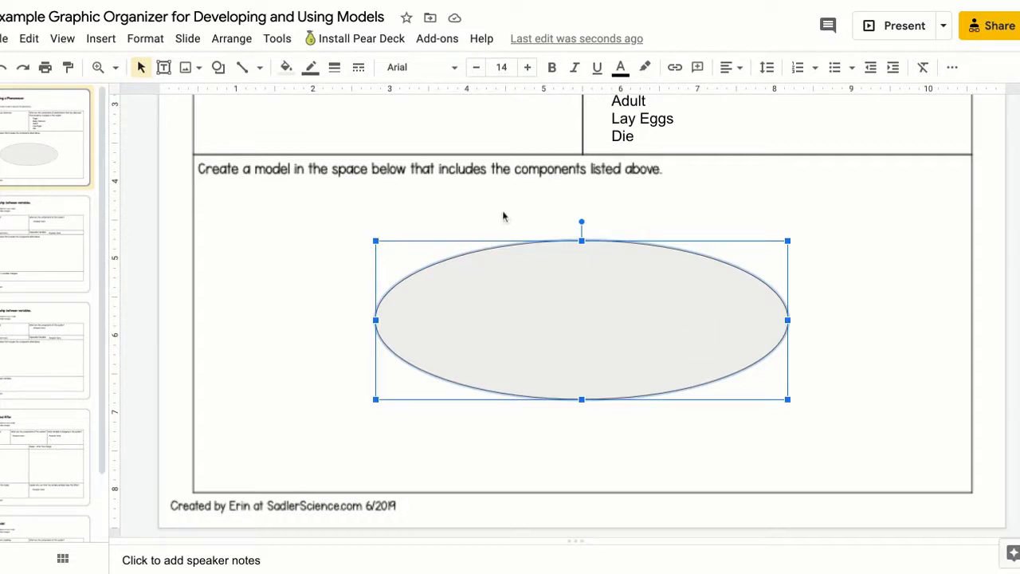
Set the oval's fill colour to Transparent, leaving only its outline.
click(285, 67)
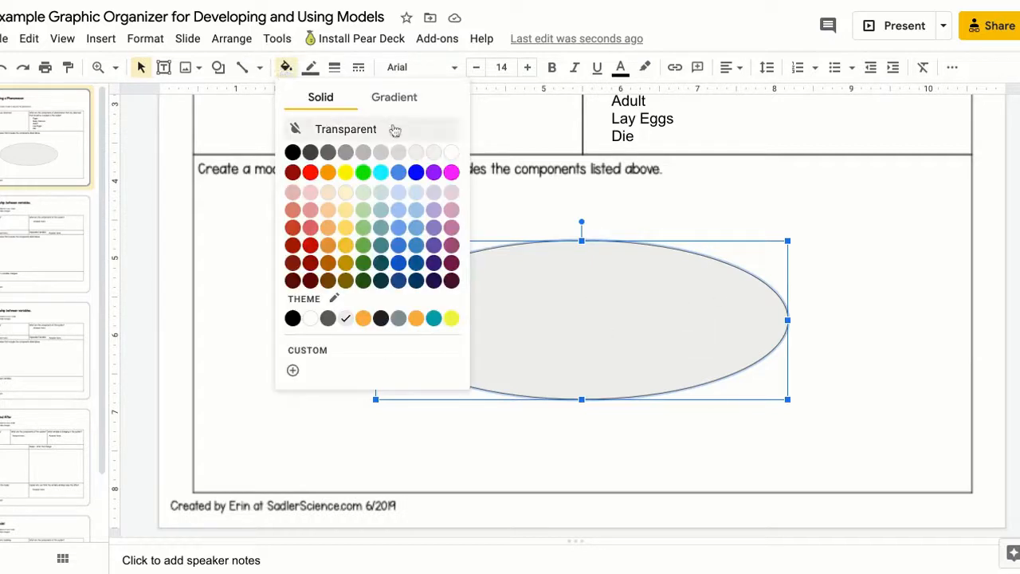
mouse_move(408, 134)
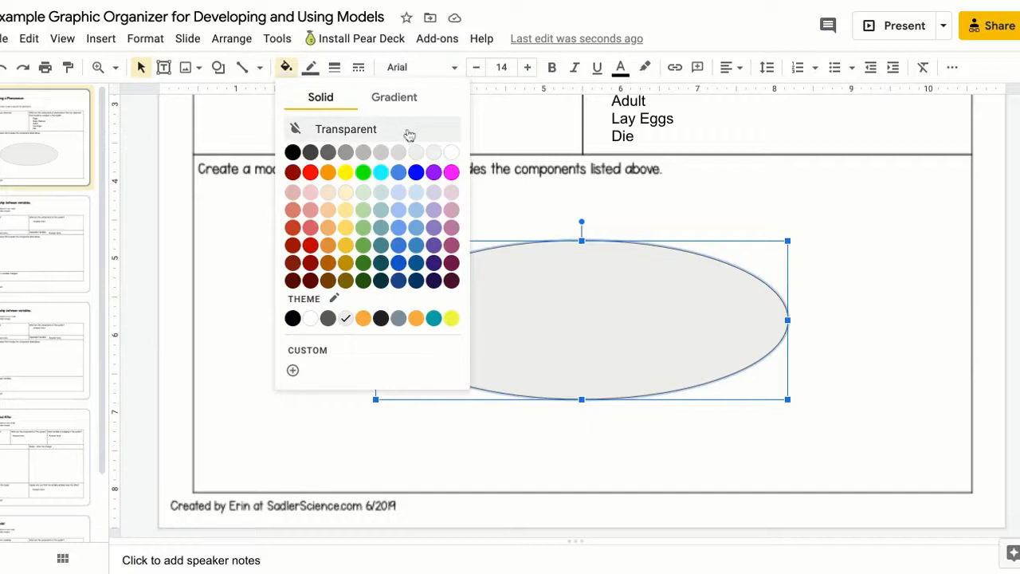
click(344, 128)
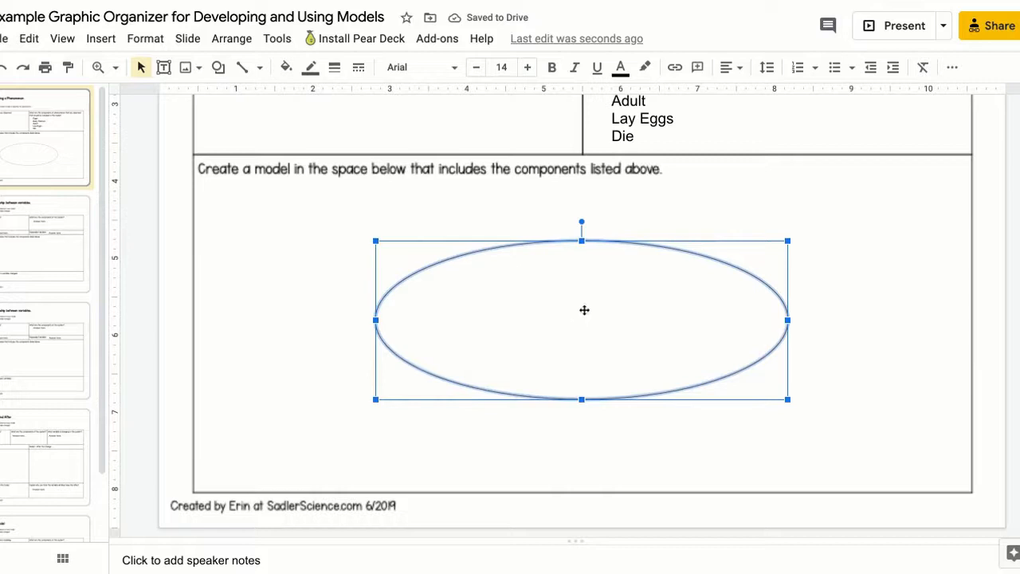
Centre the oval in the model space and enlarge it slightly.
drag(584, 319, 556, 188)
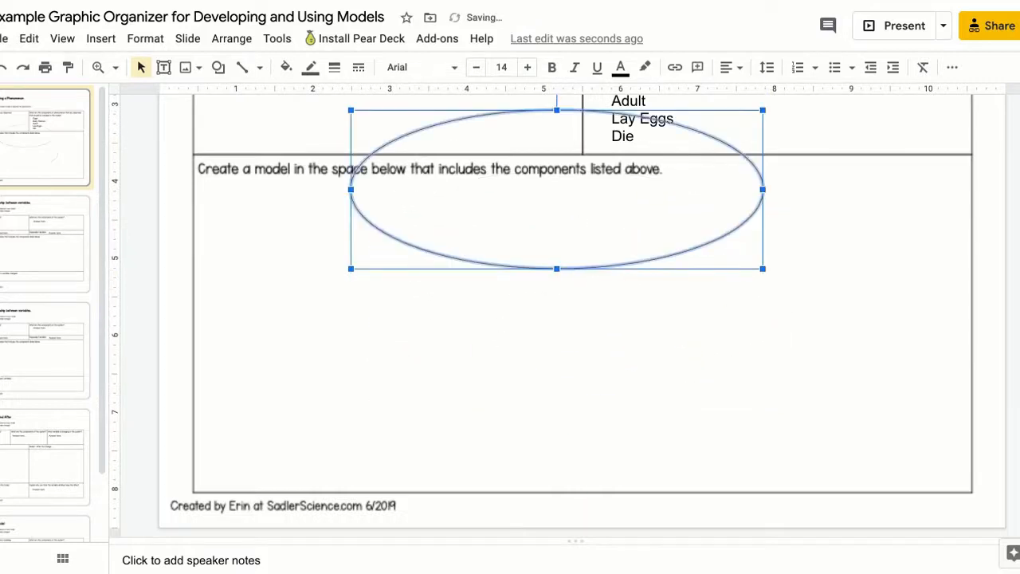
drag(556, 188, 582, 324)
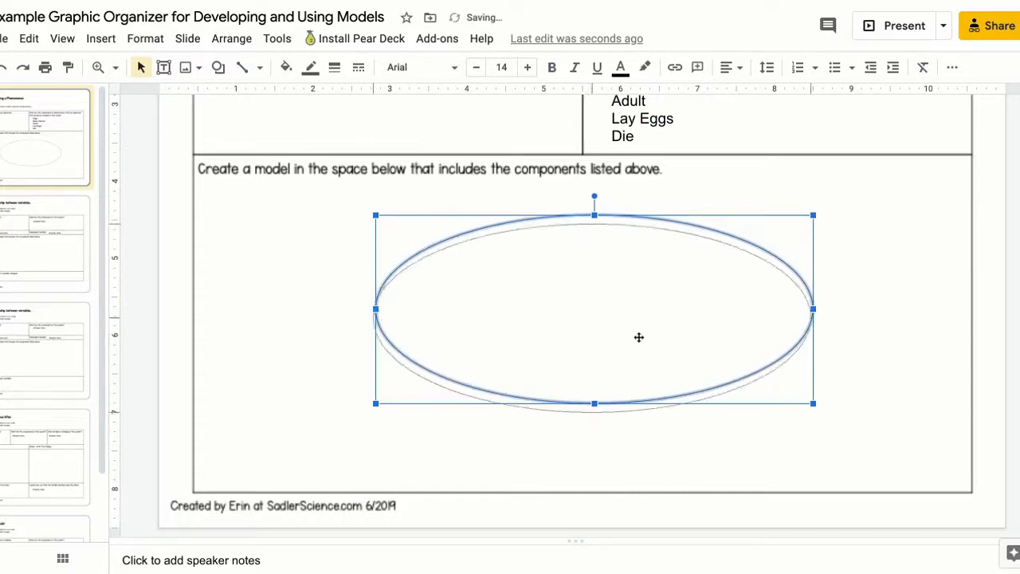
drag(637, 336, 654, 249)
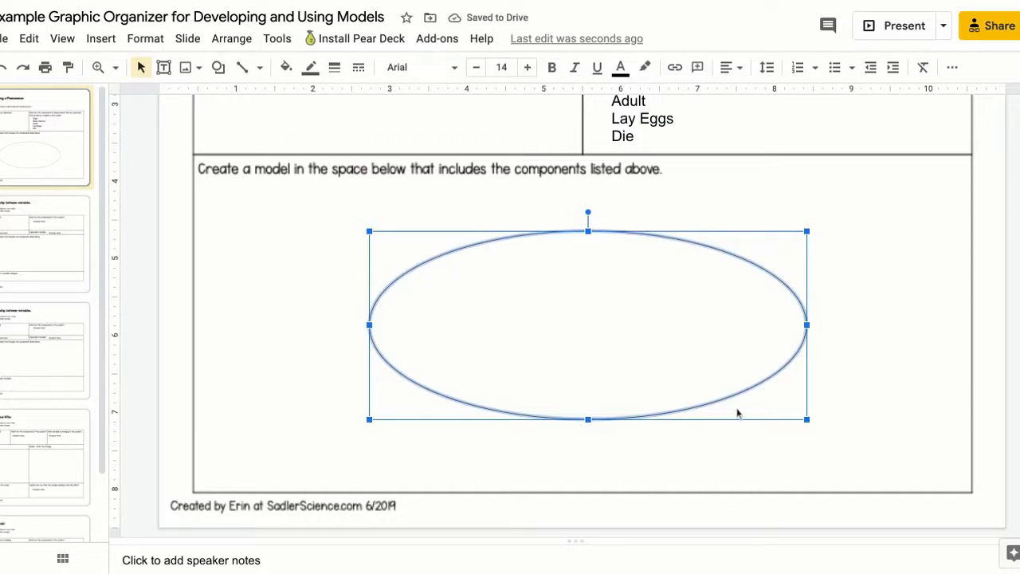
mouse_move(733, 429)
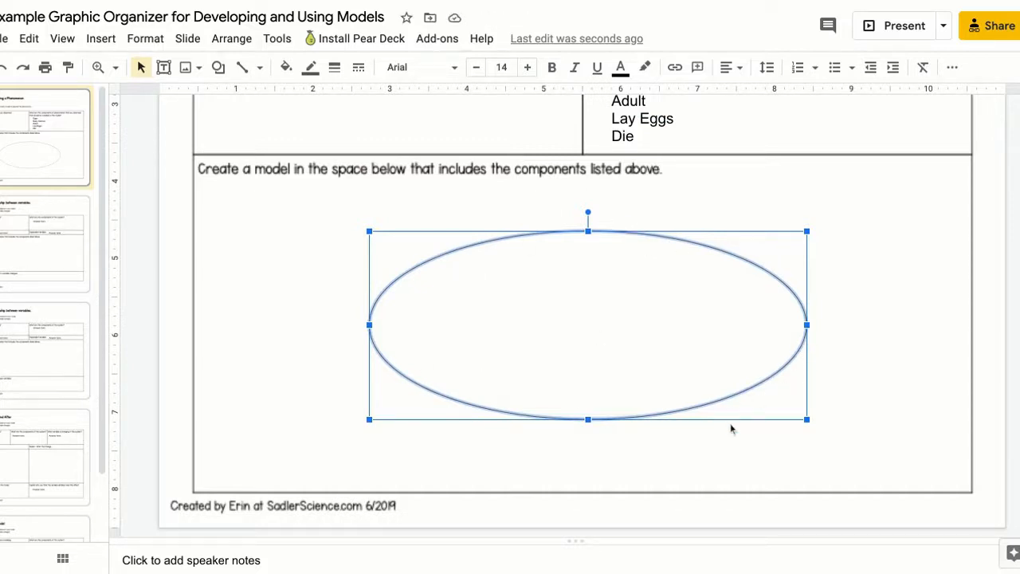
Set the oval's border colour to blue and deselect it.
click(309, 67)
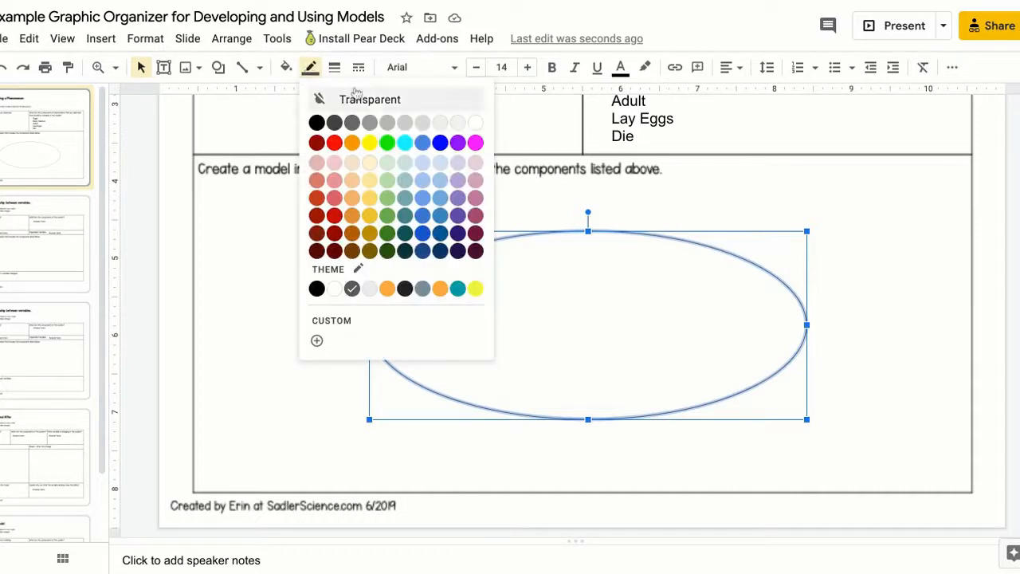
mouse_move(440, 143)
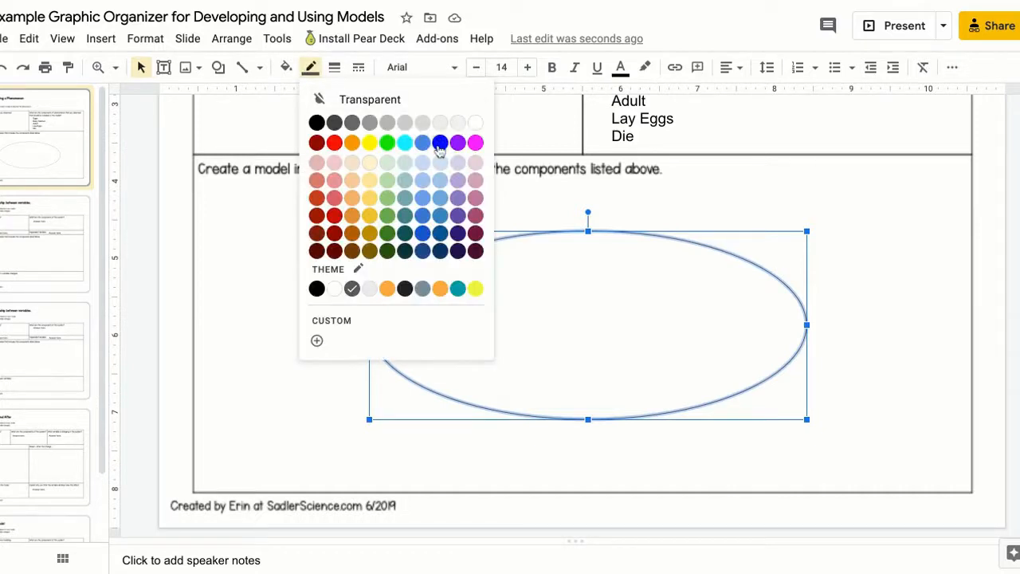
click(440, 142)
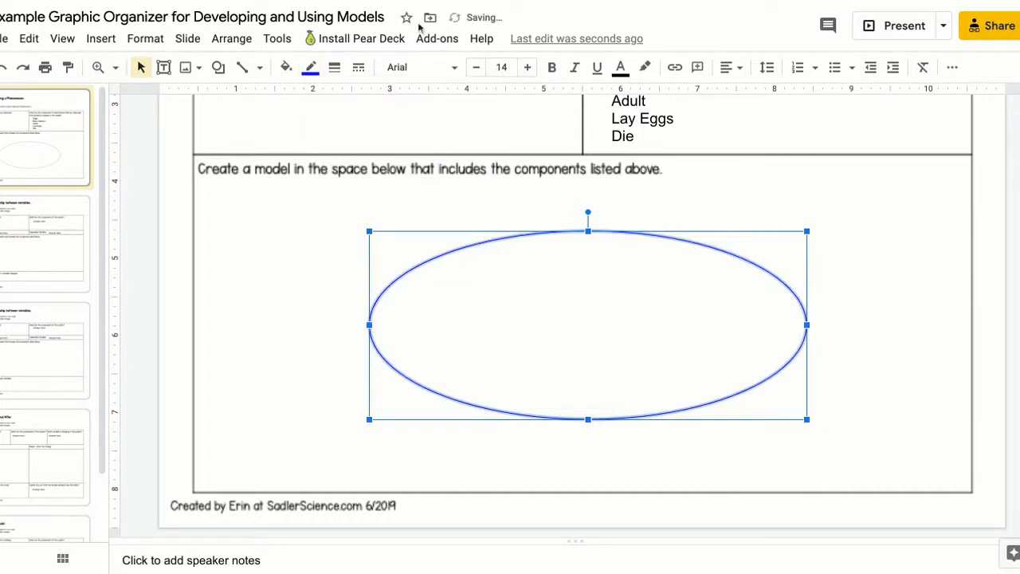
click(335, 66)
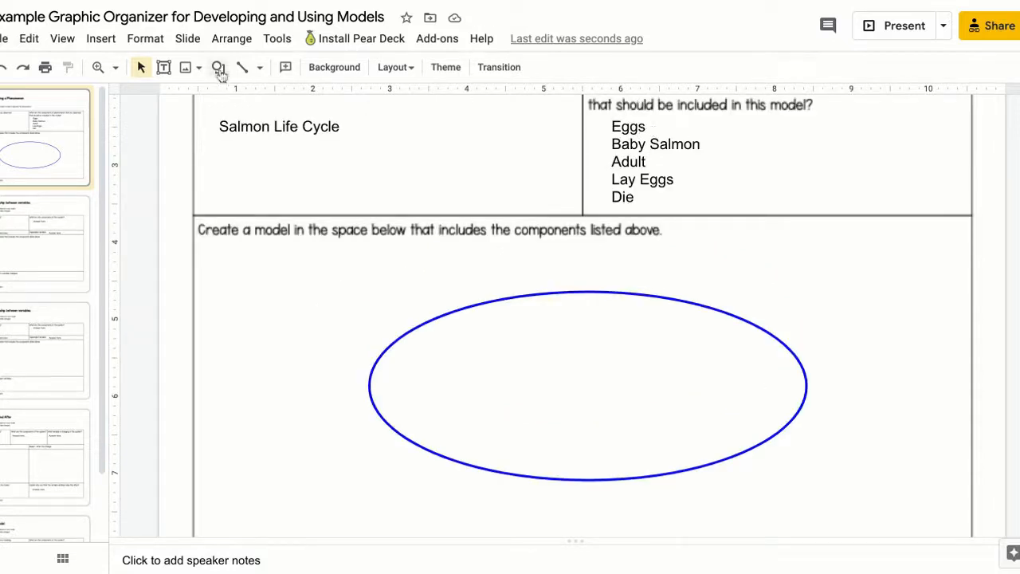
Add a small grey circle on the oval's upper-left edge with a smaller oval inside it.
click(217, 67)
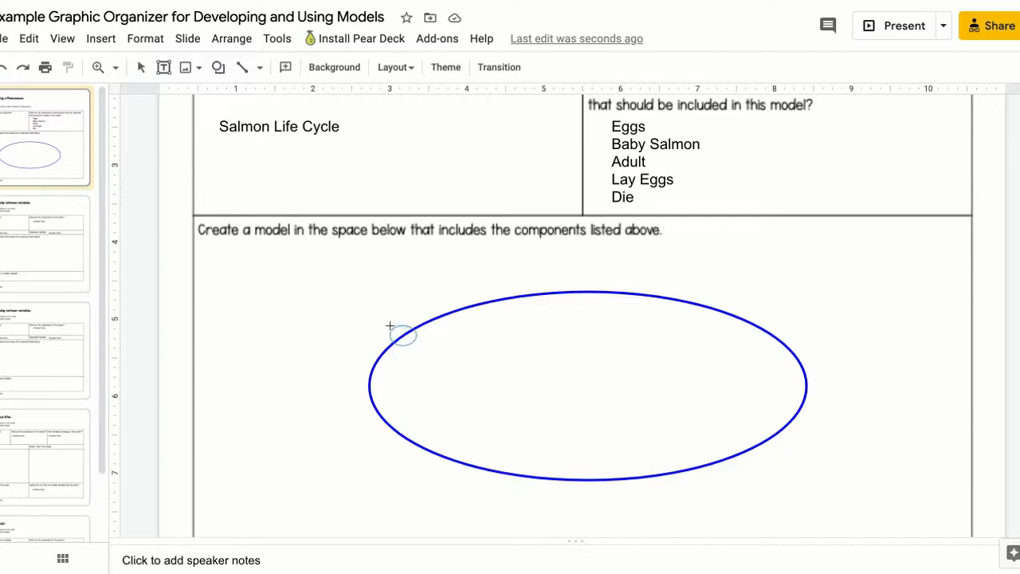
click(402, 335)
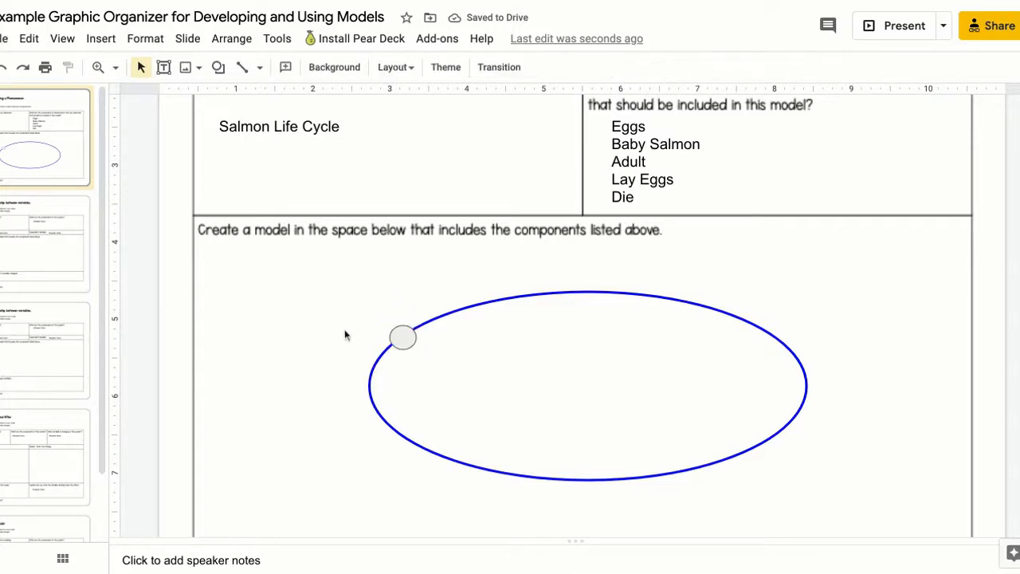
mouse_move(218, 67)
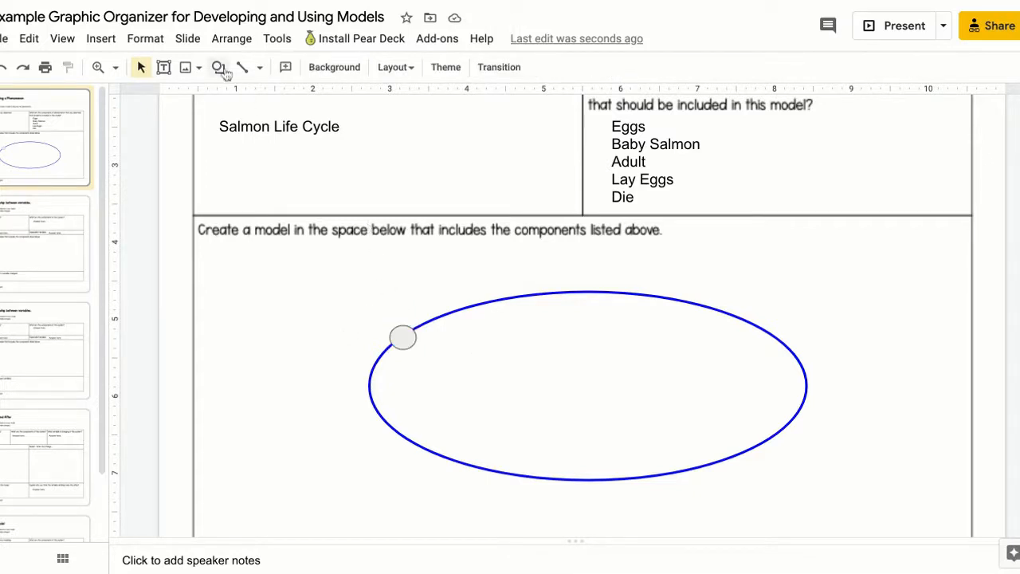
click(217, 67)
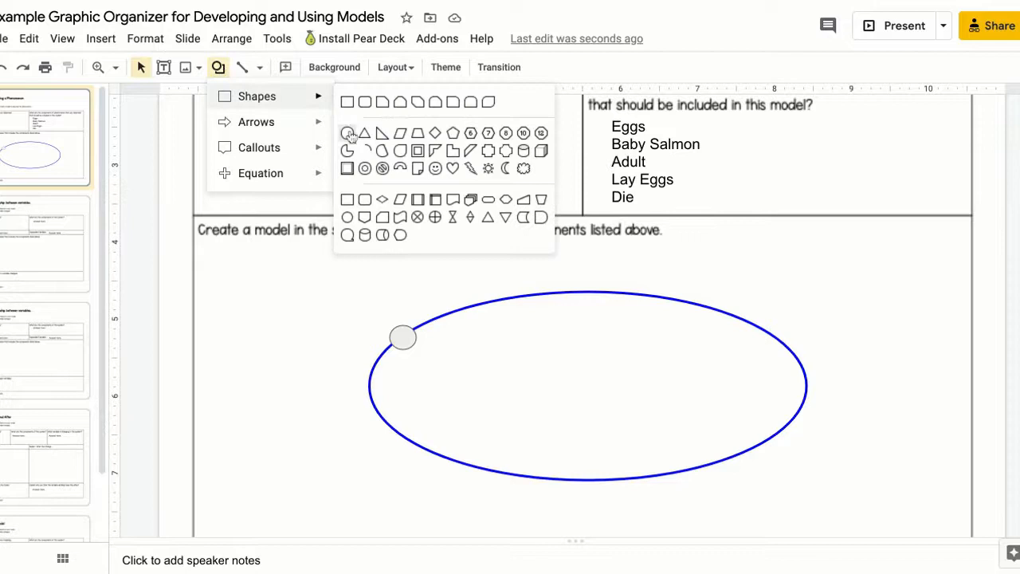
click(347, 132)
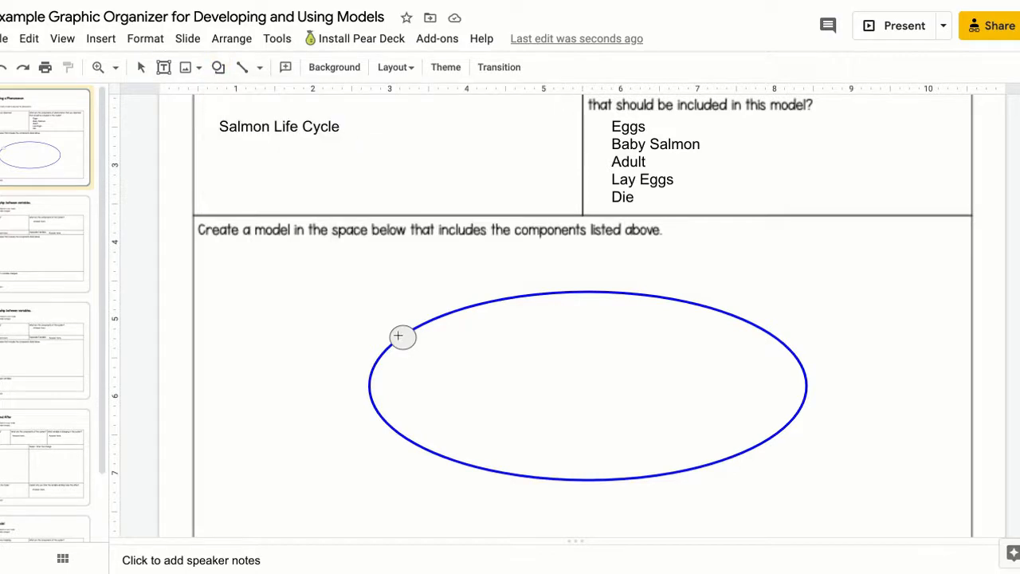
click(402, 336)
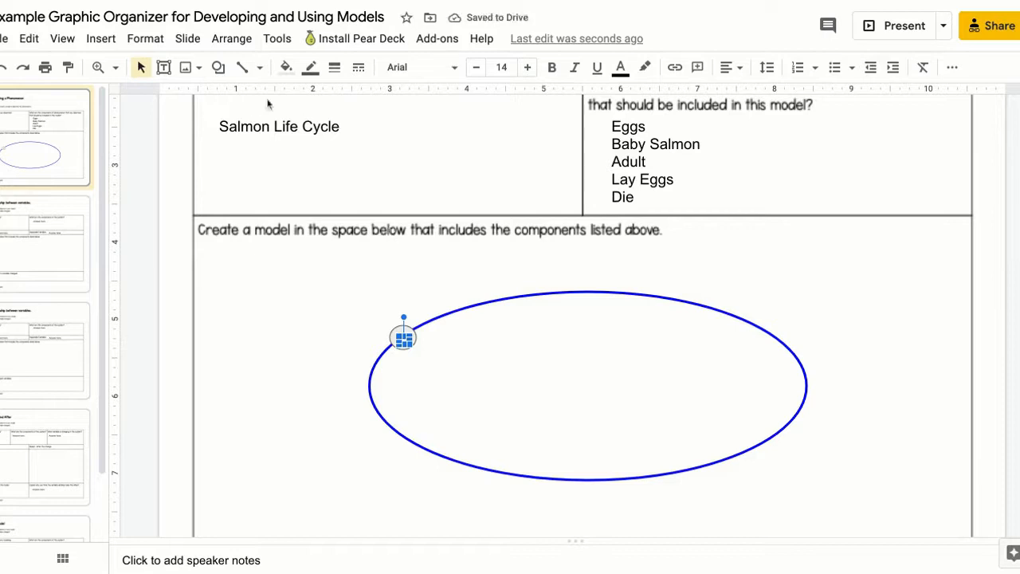
Fill the inner small oval with red to form an egg's red dot.
click(285, 67)
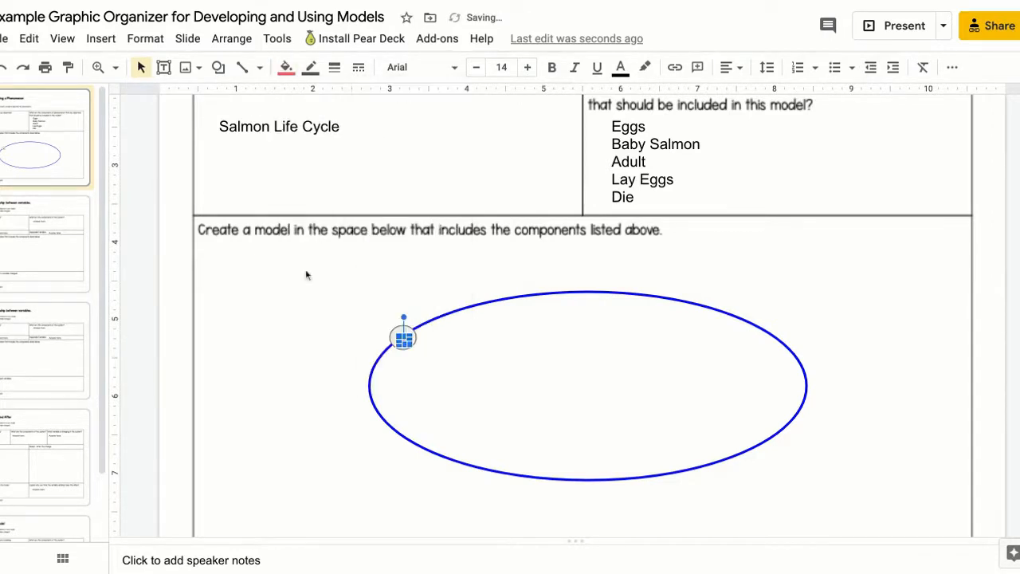
click(532, 376)
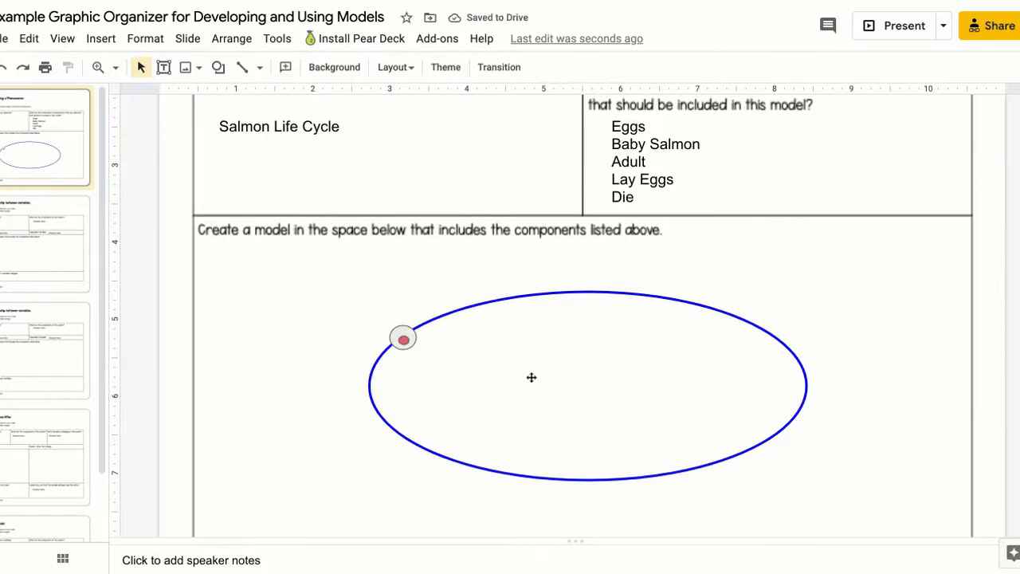
mouse_move(367, 326)
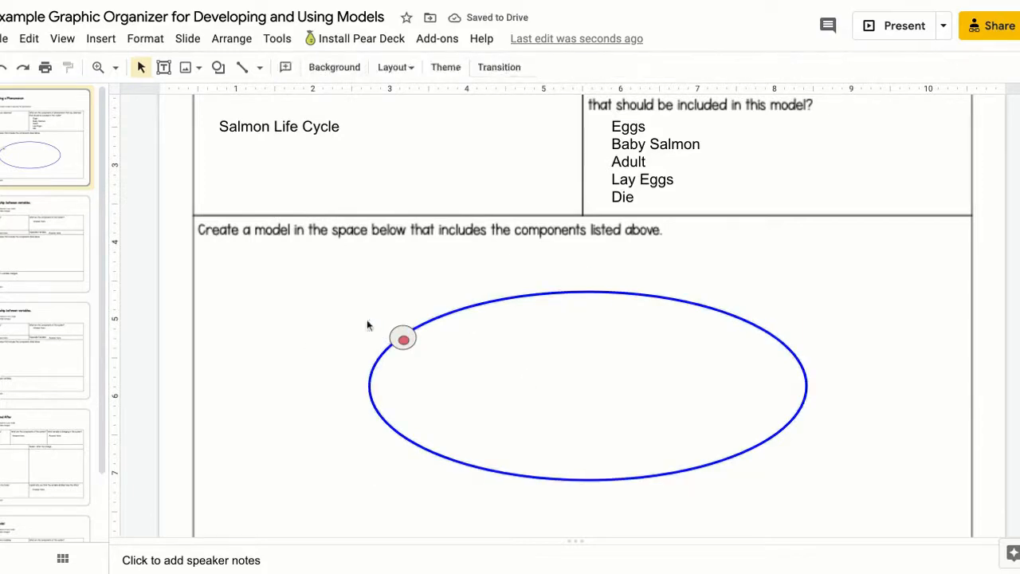
click(231, 39)
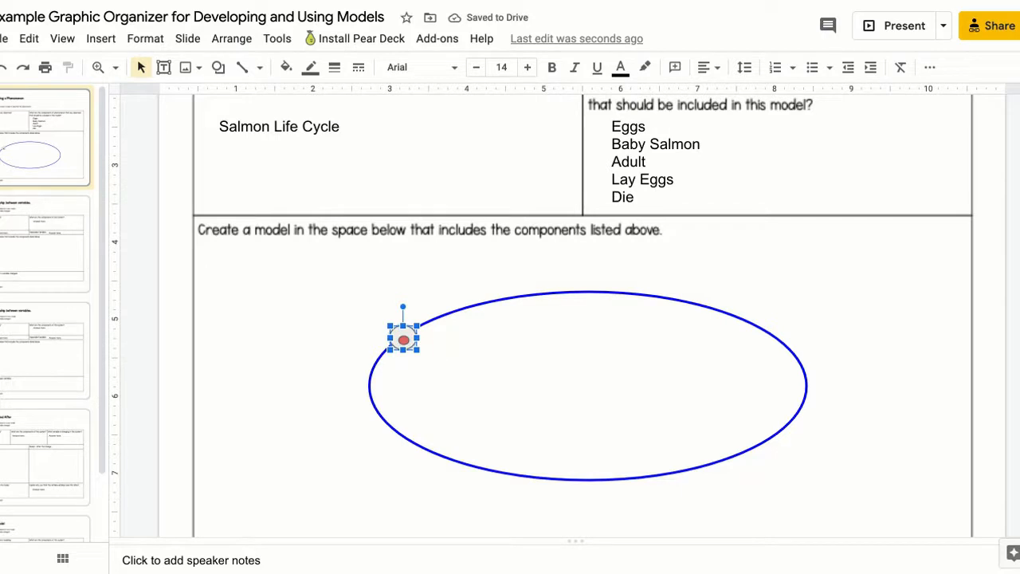
Copy the egg to form a cluster of four on the oval's upper-left edge.
drag(401, 338, 415, 351)
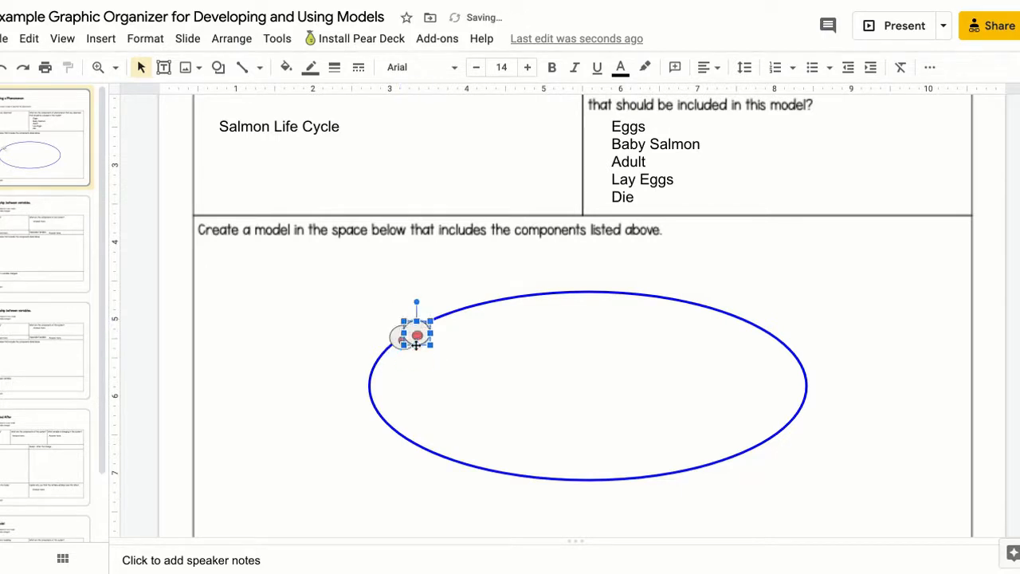
drag(415, 333, 429, 348)
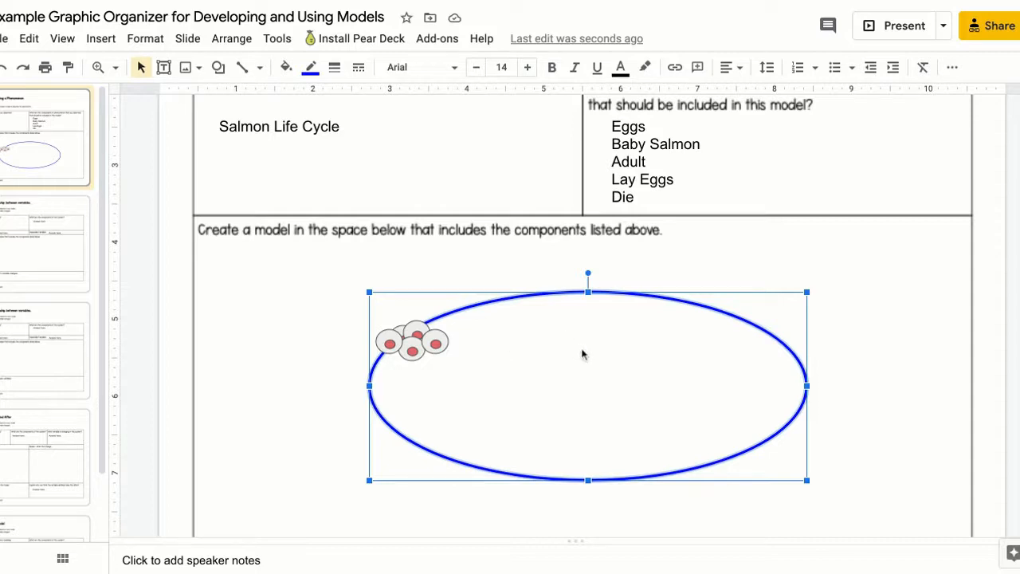
mouse_move(466, 347)
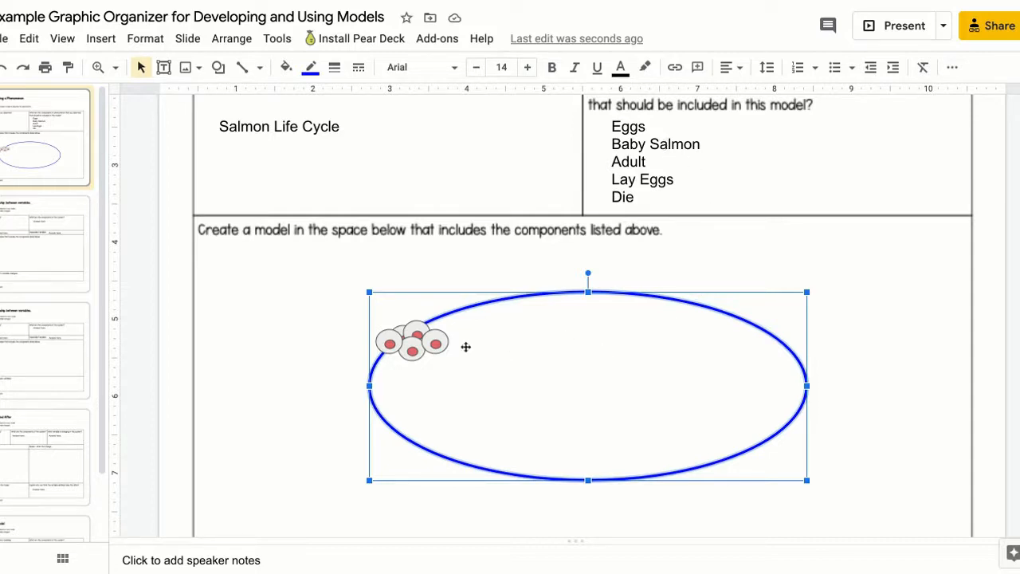
mouse_move(494, 333)
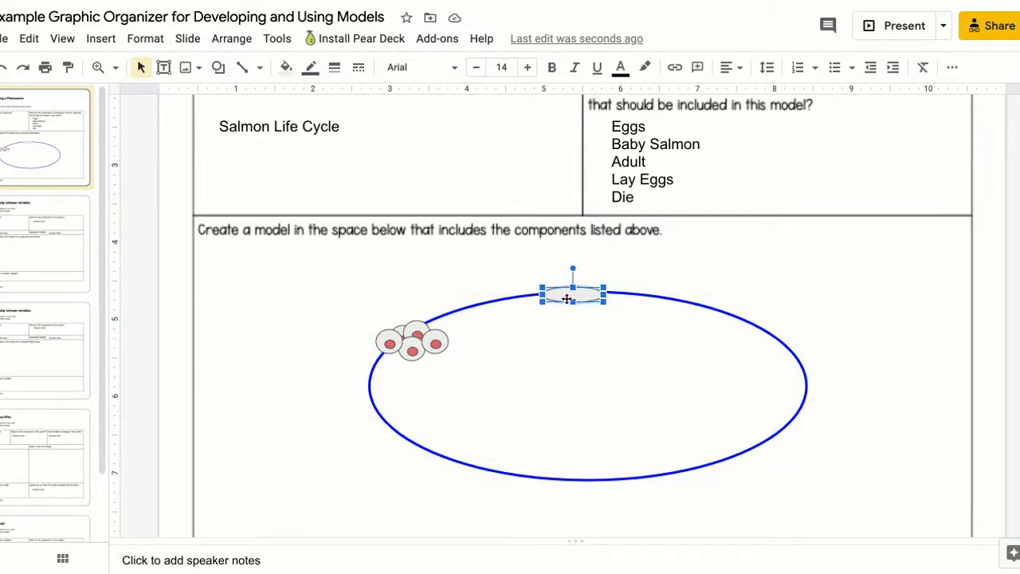
Draw a small oval fish body with a rotated triangle tail at the oval's top edge.
drag(573, 295, 573, 327)
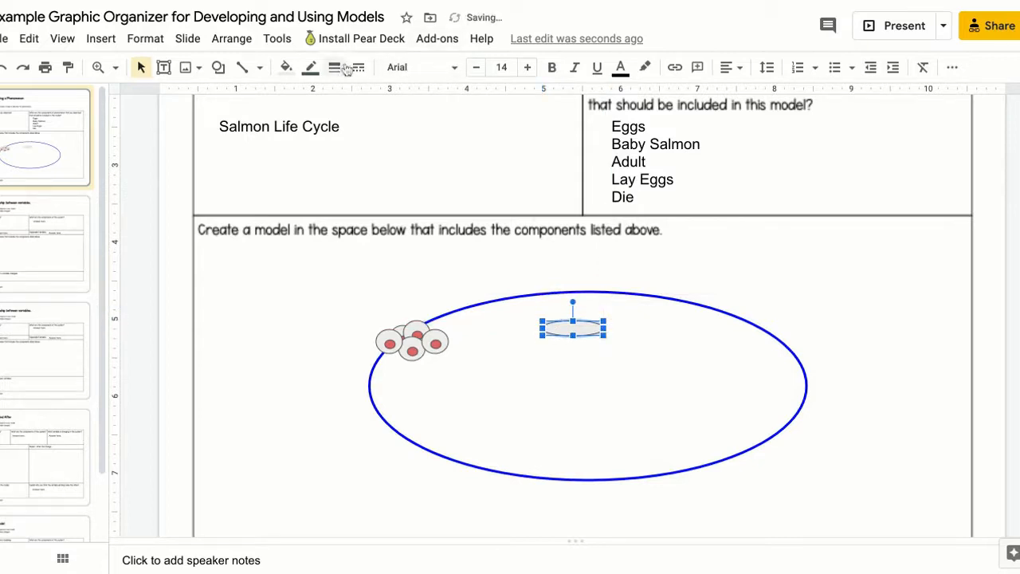
mouse_move(357, 67)
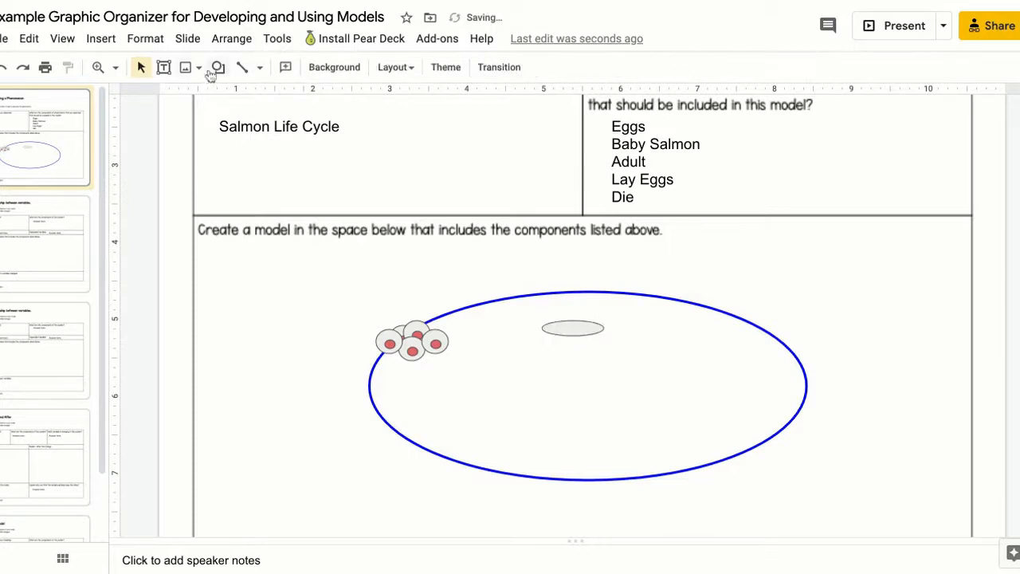
click(217, 67)
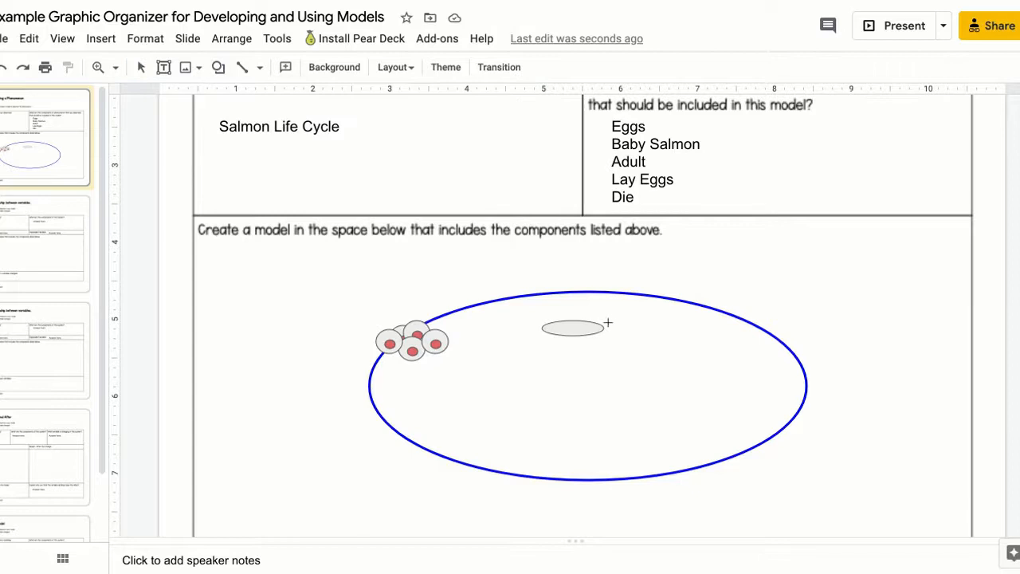
drag(609, 324, 652, 389)
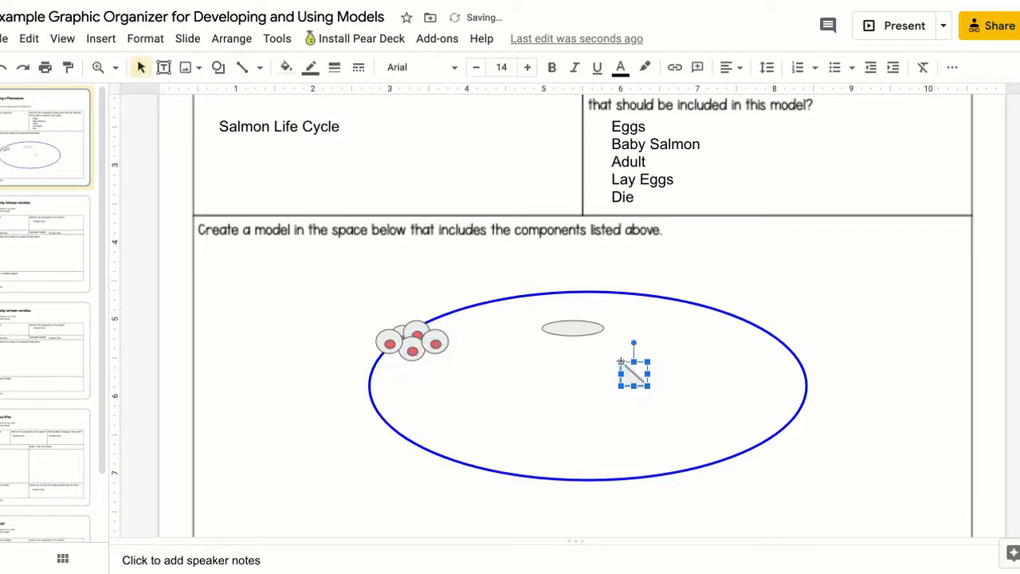
drag(633, 343, 634, 338)
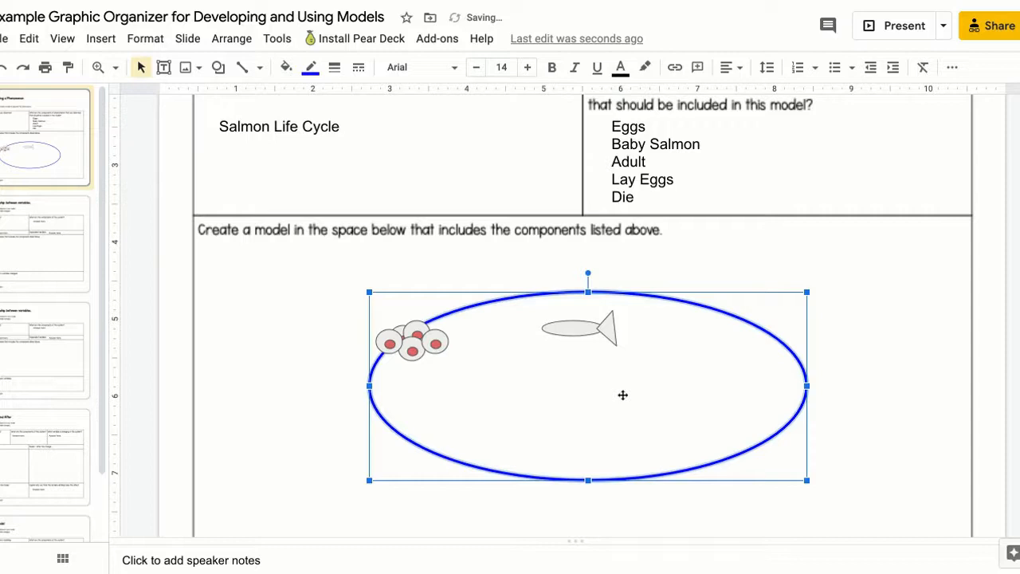
mouse_move(621, 418)
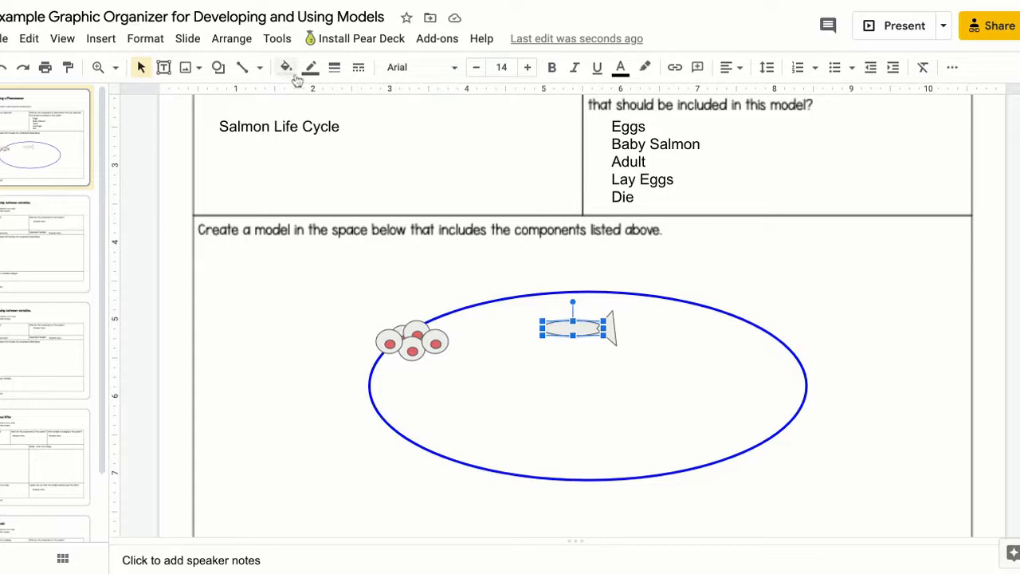
Fill the fish body dark grey, then select the tail for the same fill.
click(285, 66)
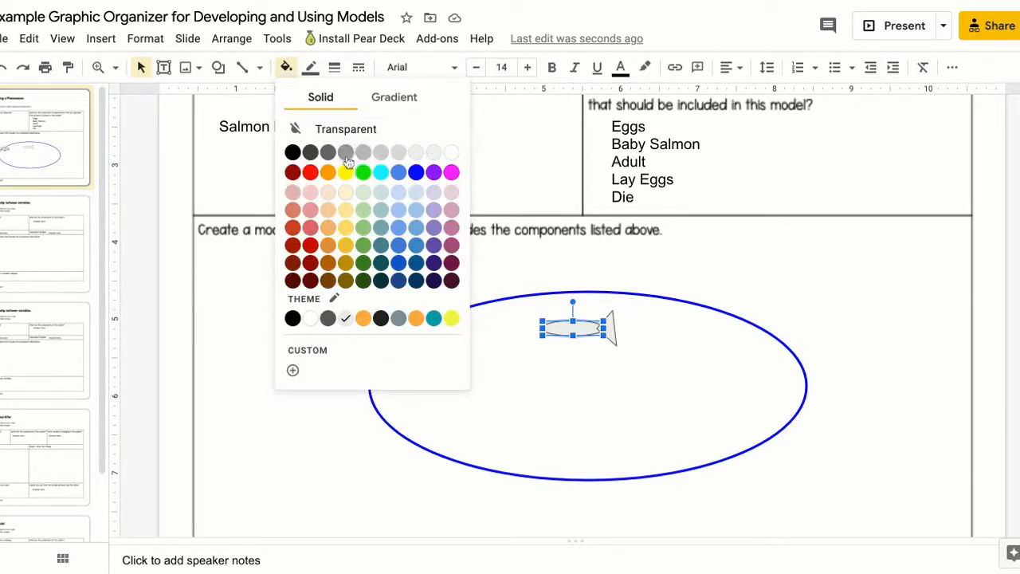
click(328, 152)
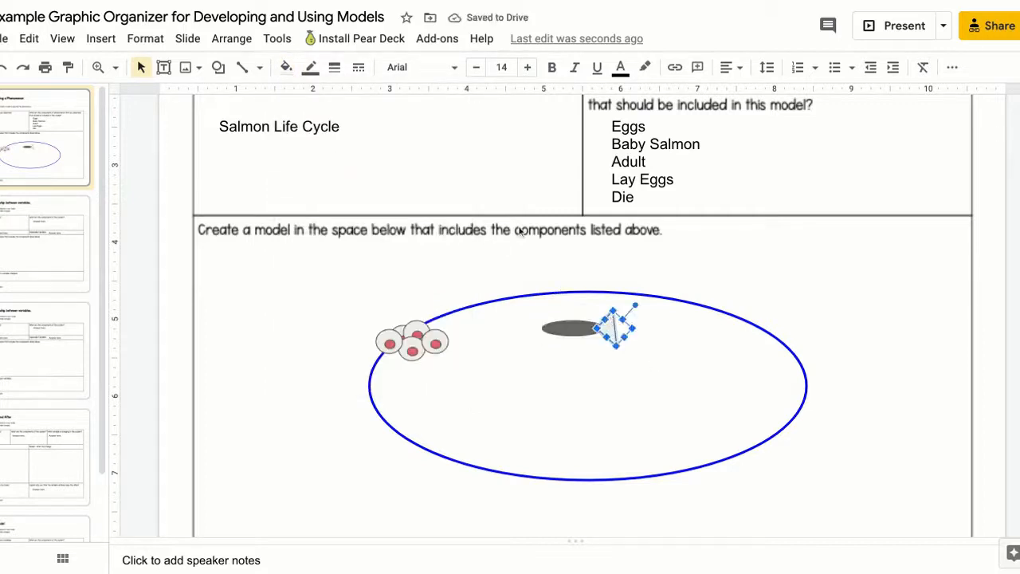
click(287, 67)
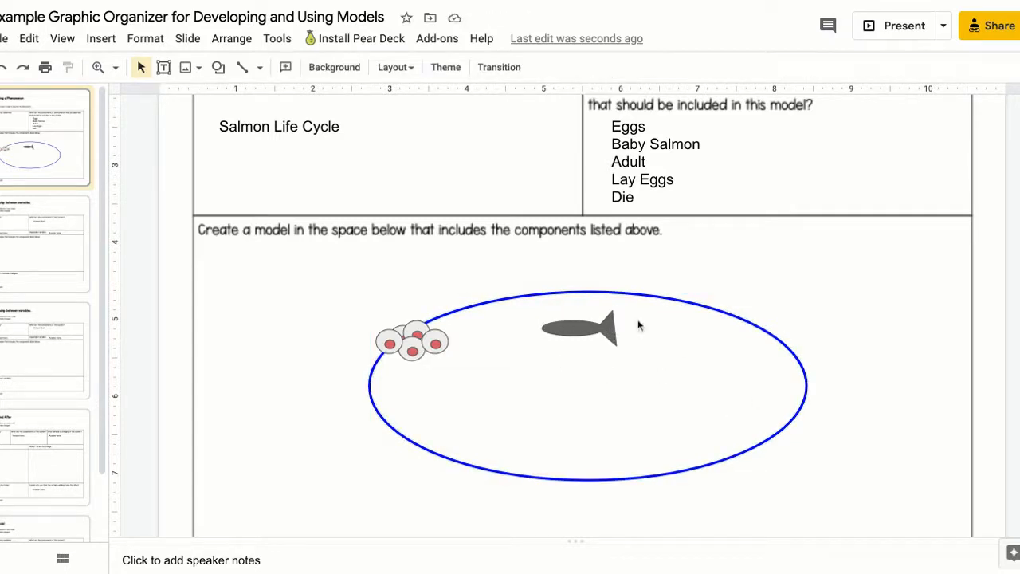
Select the fish body and tail together and move them onto the top of the oval.
click(577, 327)
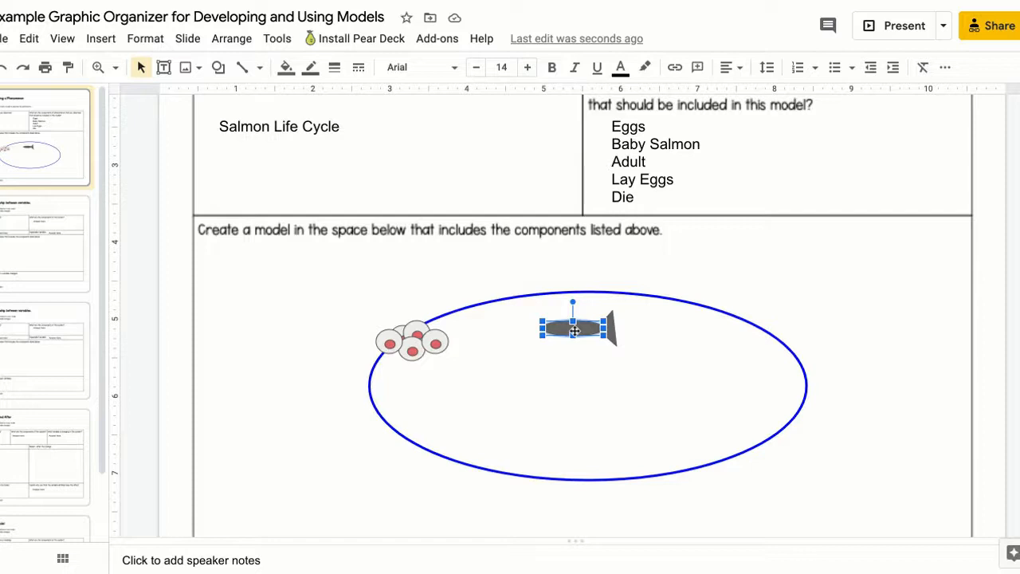
click(231, 38)
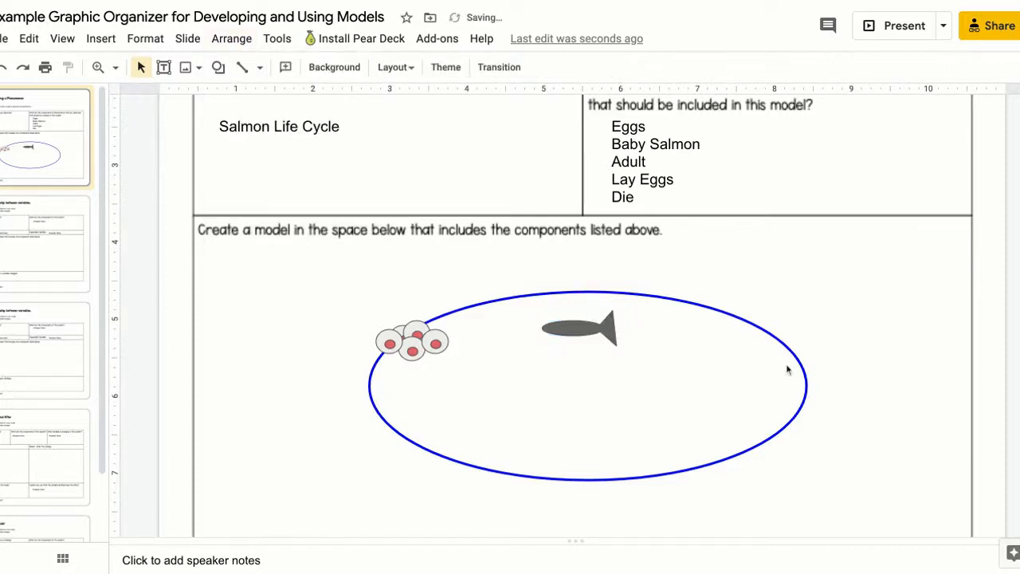
click(579, 328)
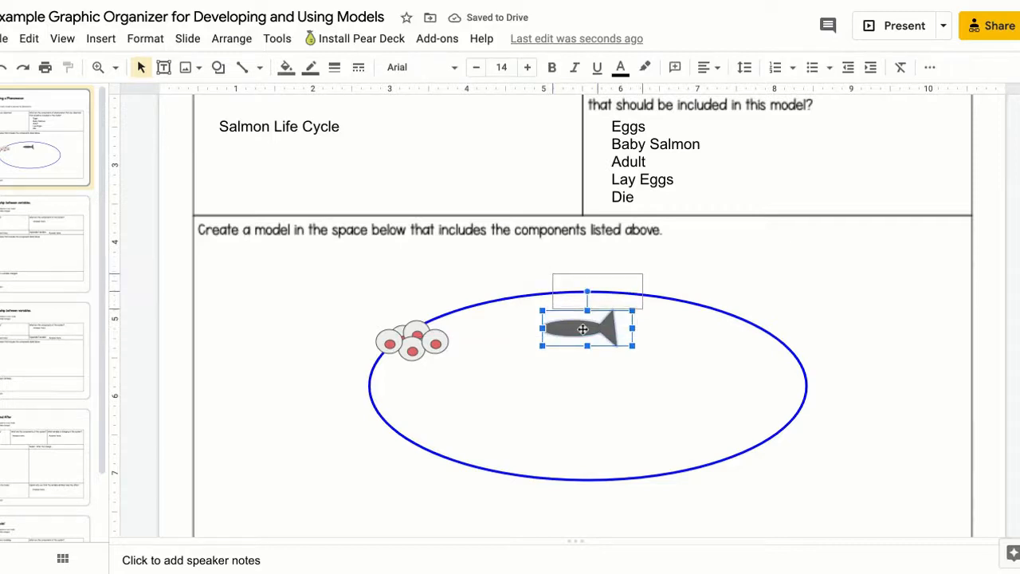
drag(587, 328, 587, 290)
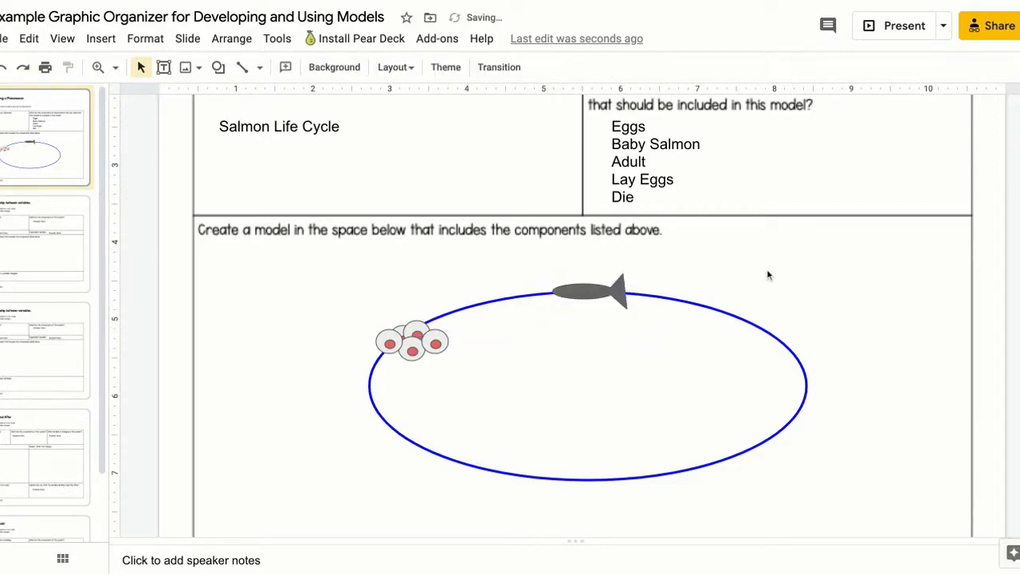
click(590, 384)
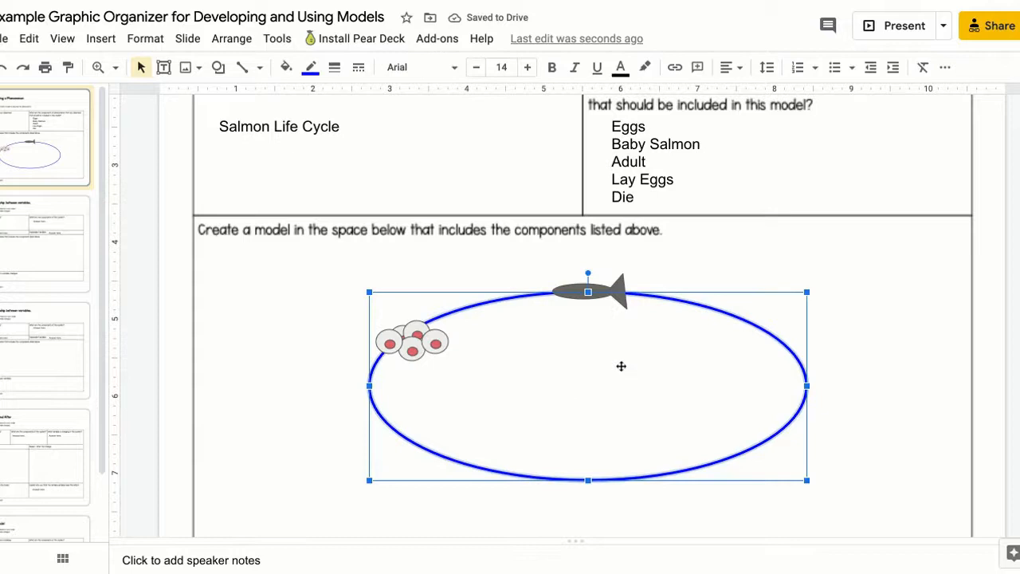
mouse_move(647, 347)
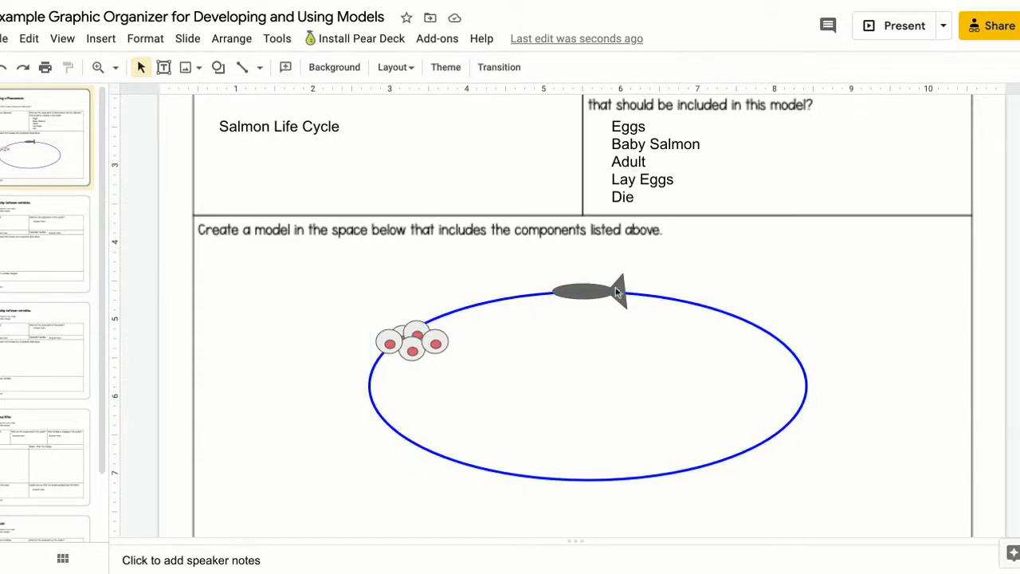
mouse_move(606, 290)
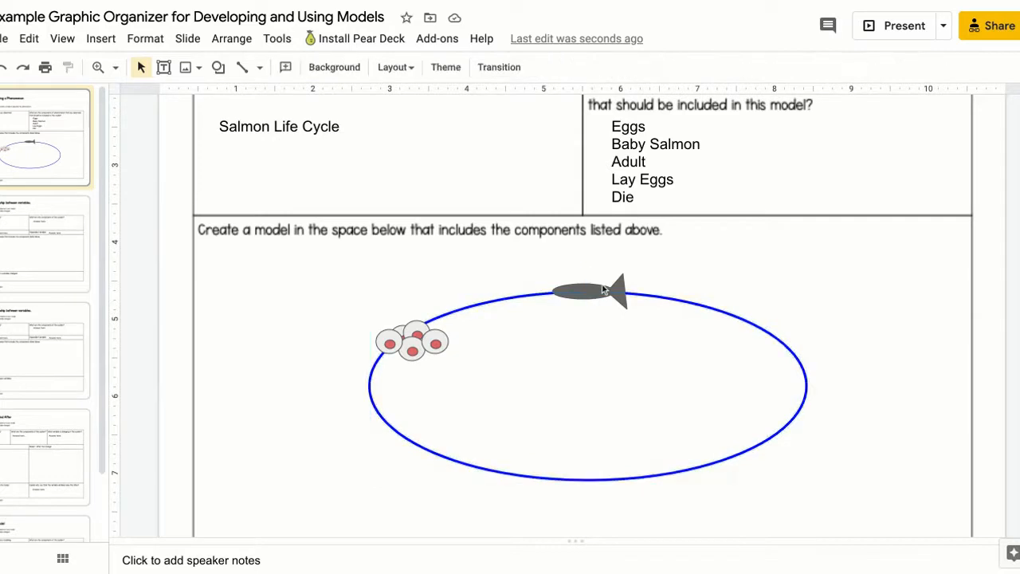
Add enlarged copies of the fish on the oval's right and bottom edges as adult salmon.
click(590, 290)
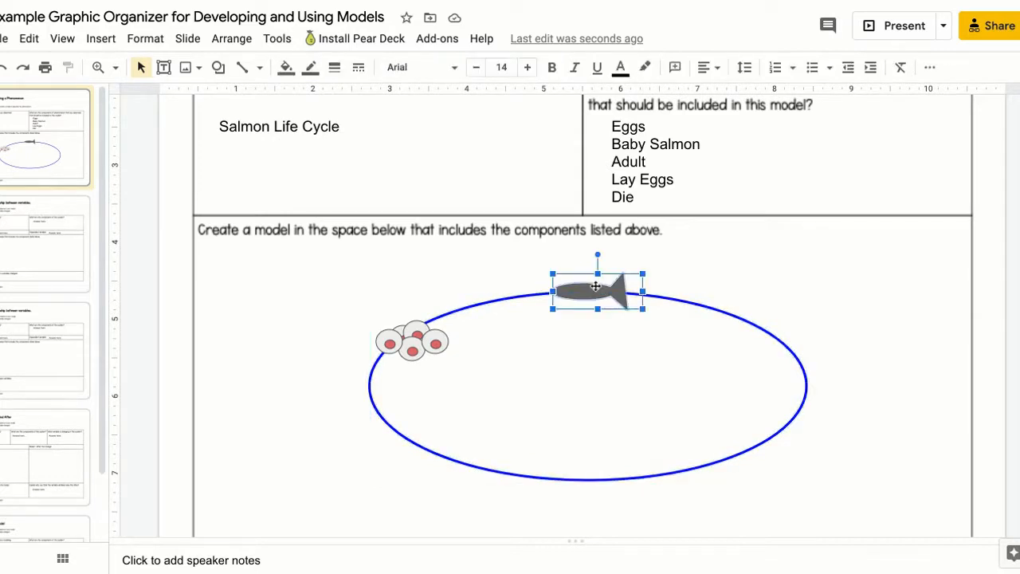
drag(597, 287, 609, 303)
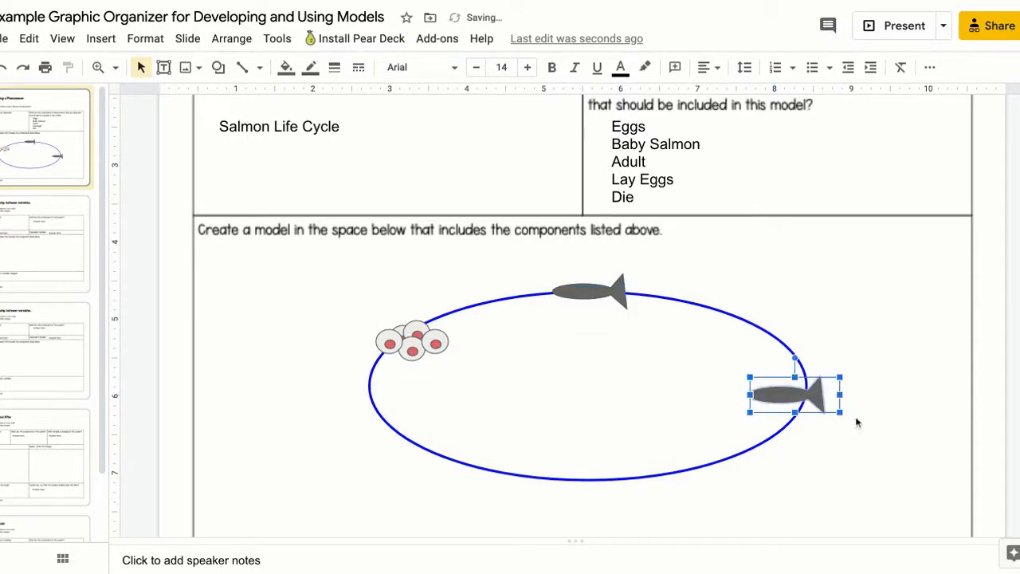
drag(839, 411, 891, 411)
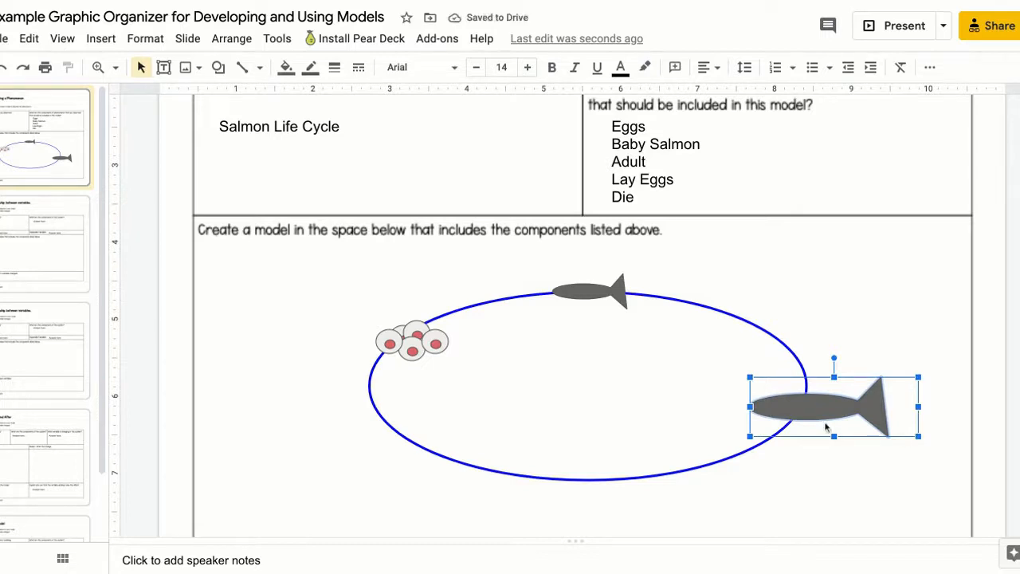
drag(832, 407, 593, 478)
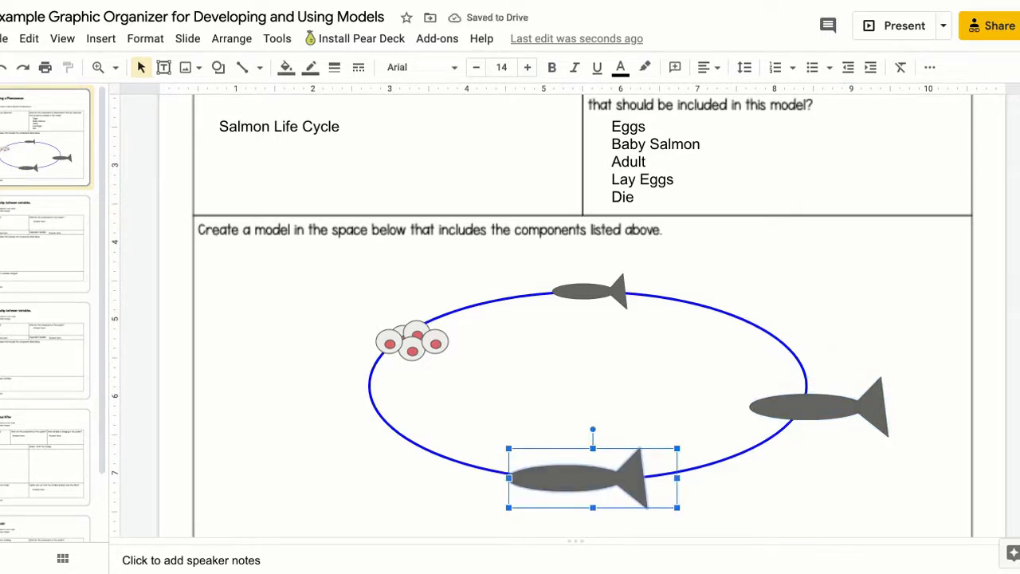
click(307, 404)
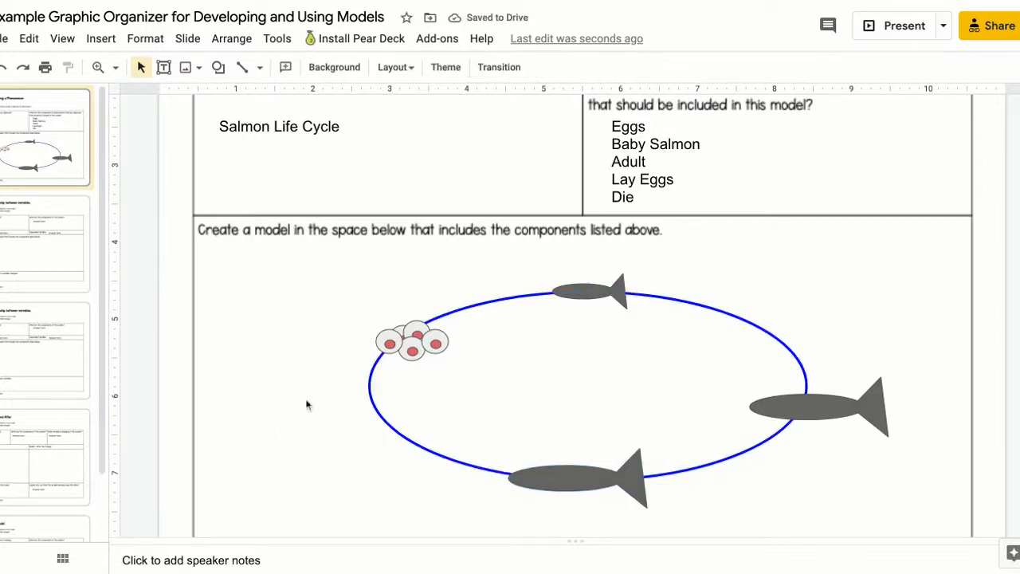
Copy the egg cluster to the bottom of the oval beneath the adult fish.
click(411, 345)
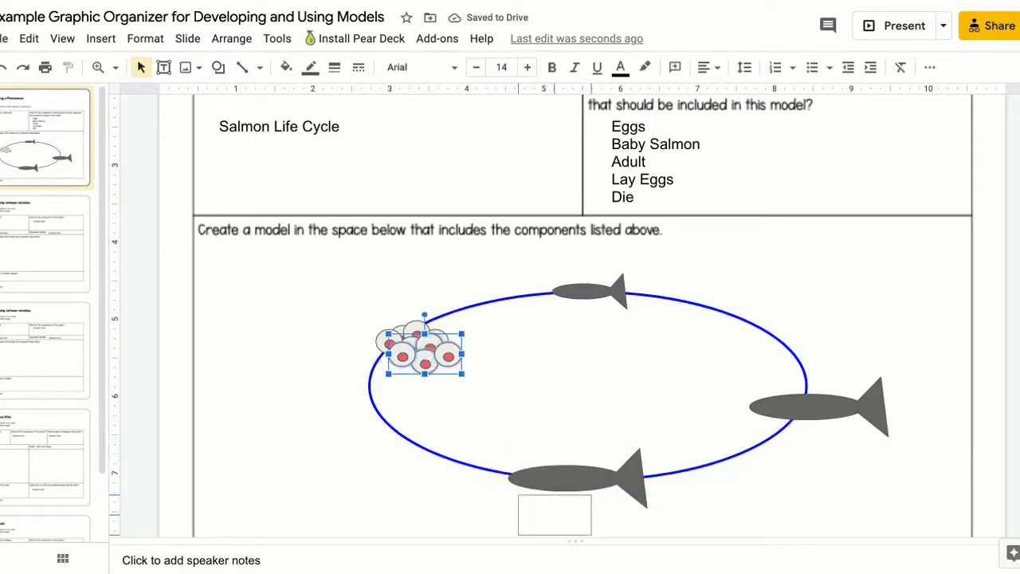
drag(422, 351, 561, 510)
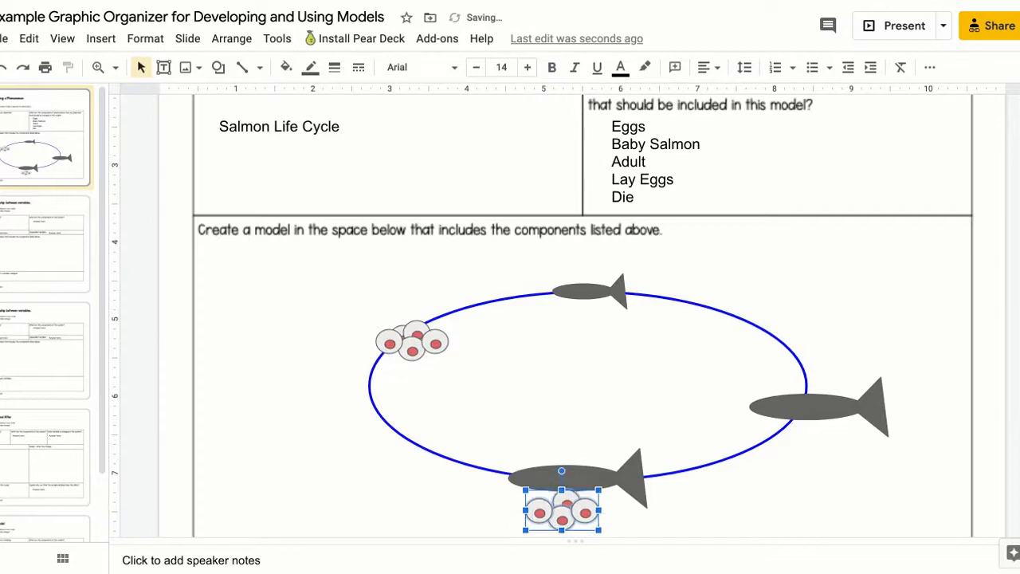
click(759, 514)
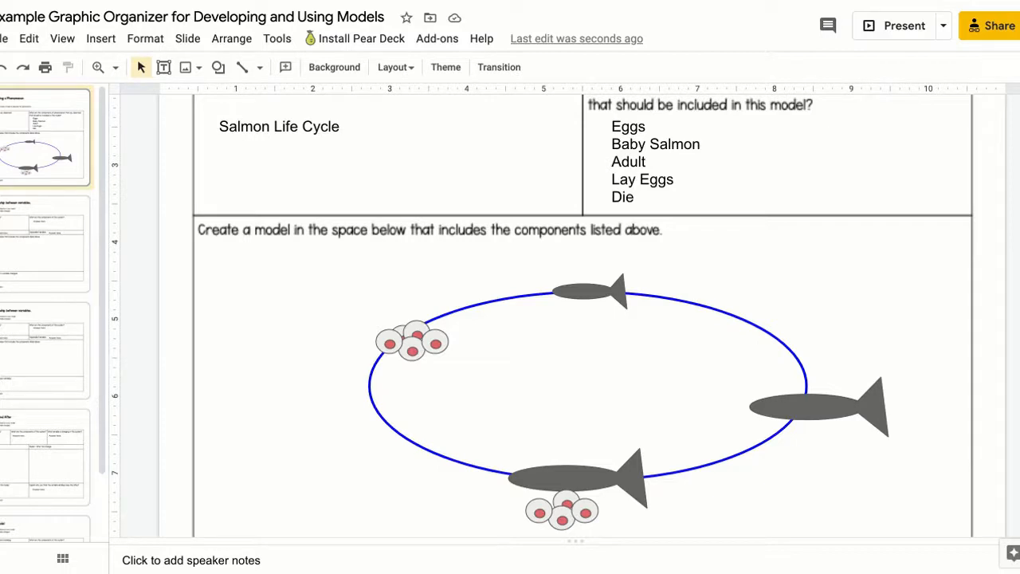
Duplicate the bottom fish and place the copy at the lower left outside the oval.
click(581, 478)
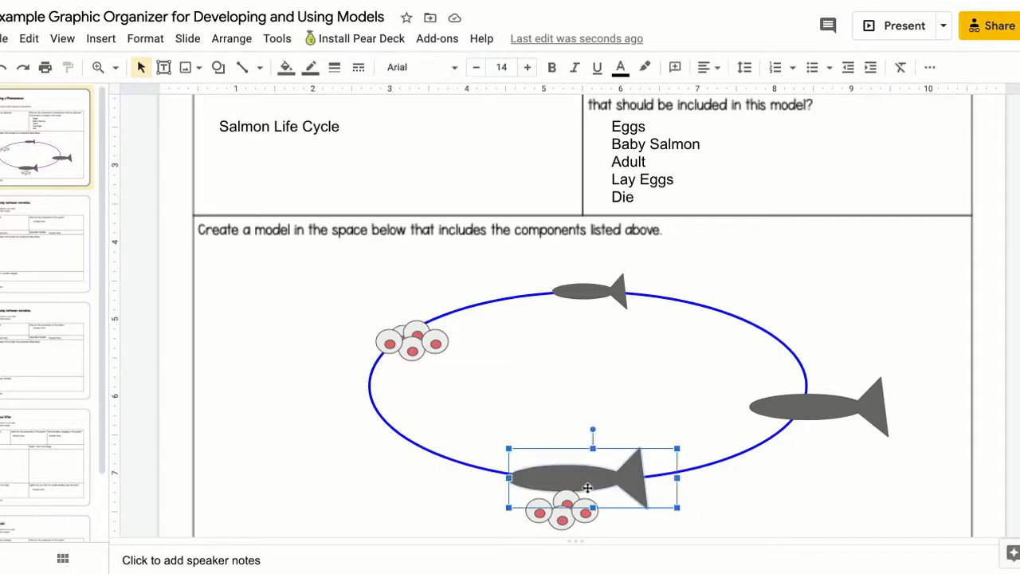
drag(593, 478, 606, 489)
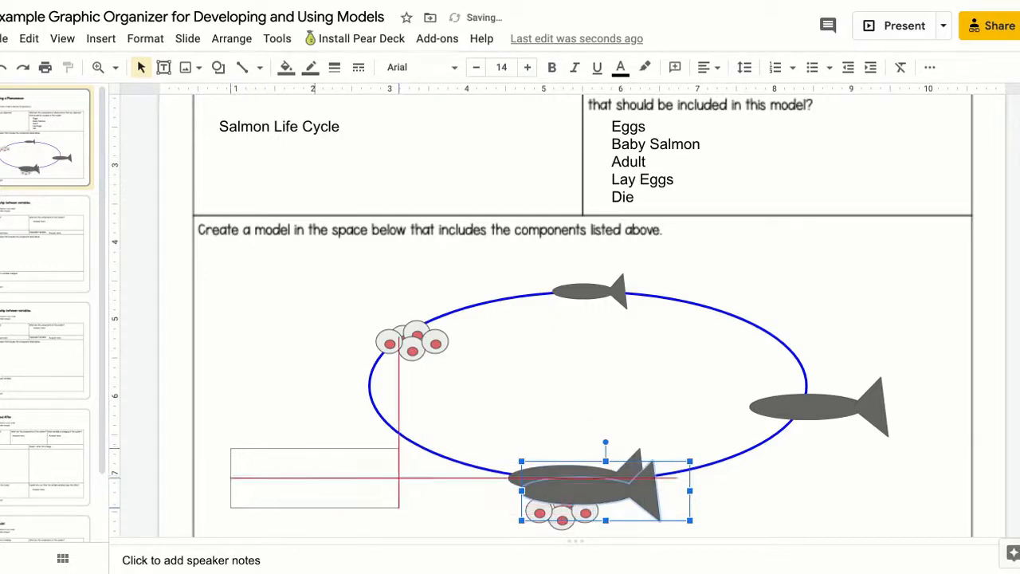
drag(606, 478, 315, 470)
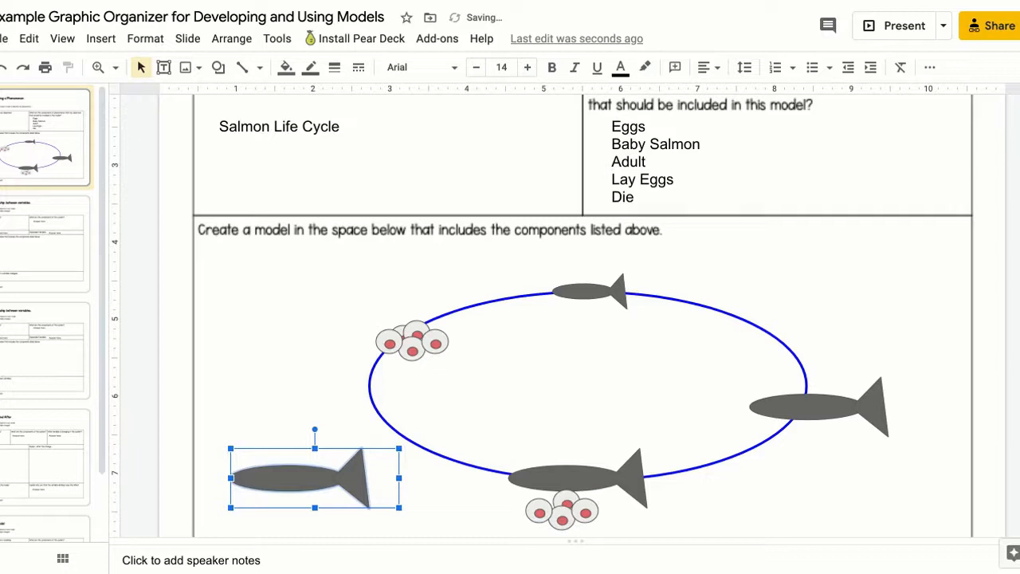
mouse_move(245, 236)
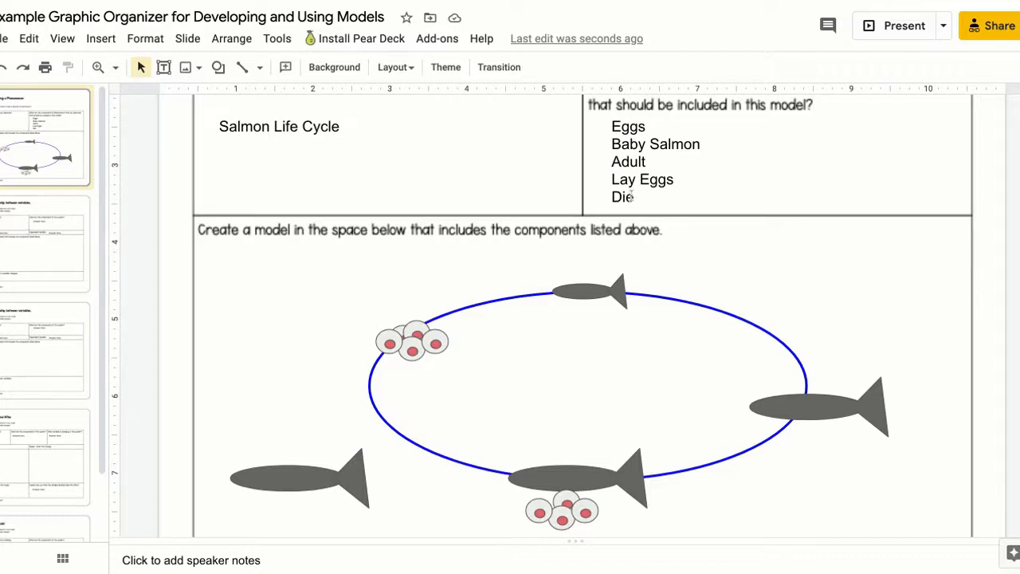
Add a text box reading 'X' and place it on the lower-left fish to mark it dead.
click(248, 423)
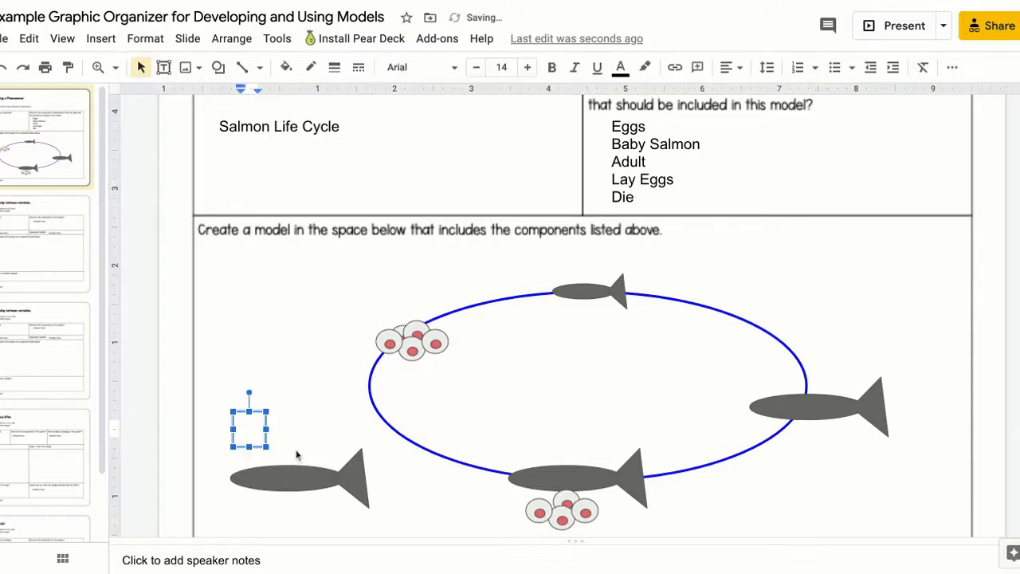
text(X)
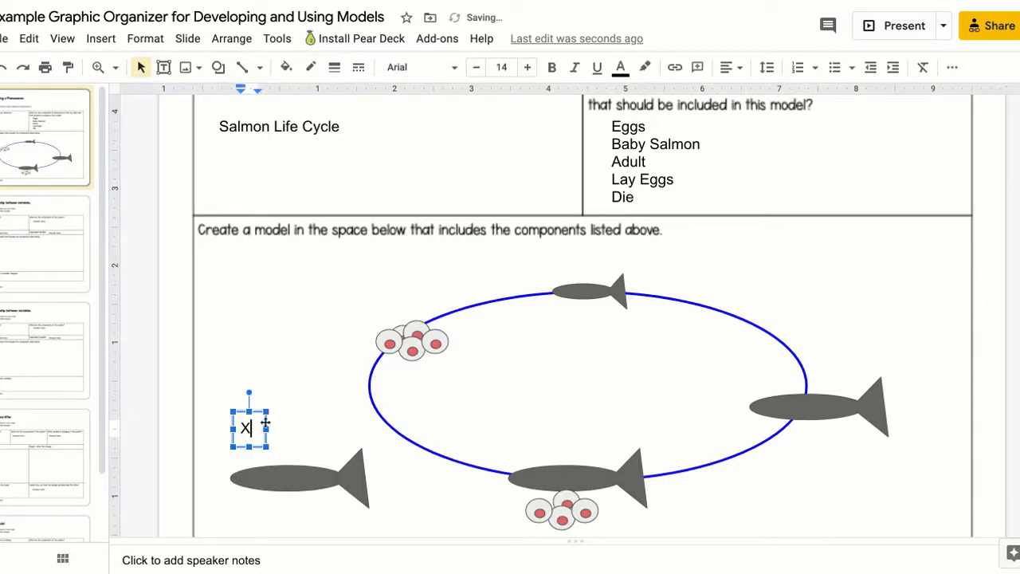
drag(248, 427, 248, 471)
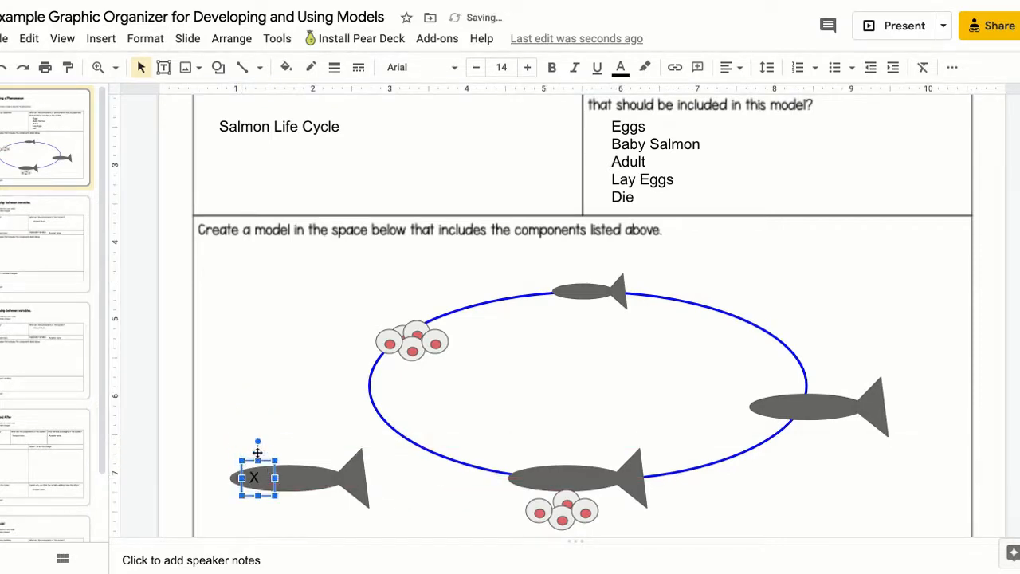
click(341, 430)
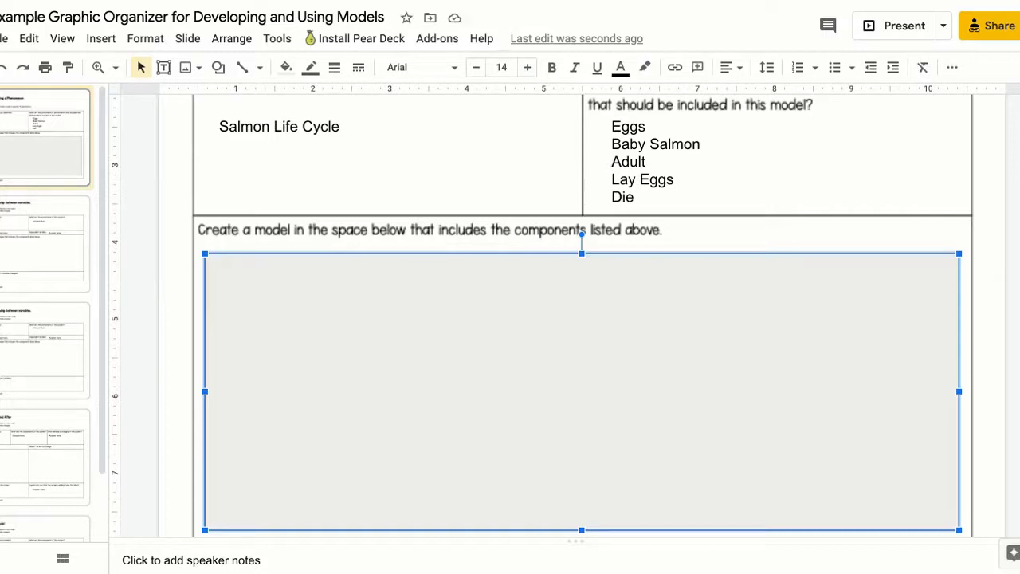
mouse_move(764, 395)
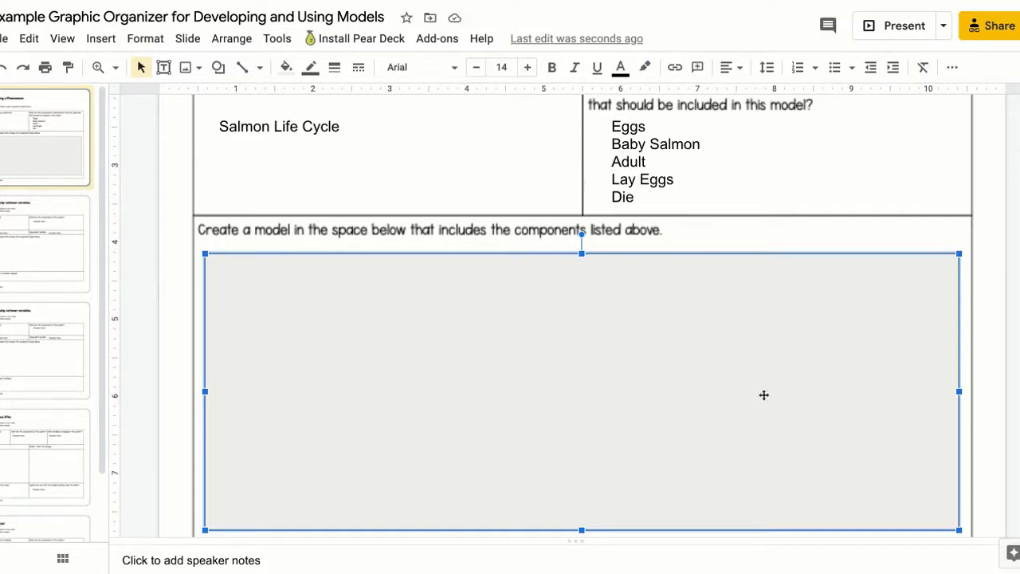
mouse_move(548, 432)
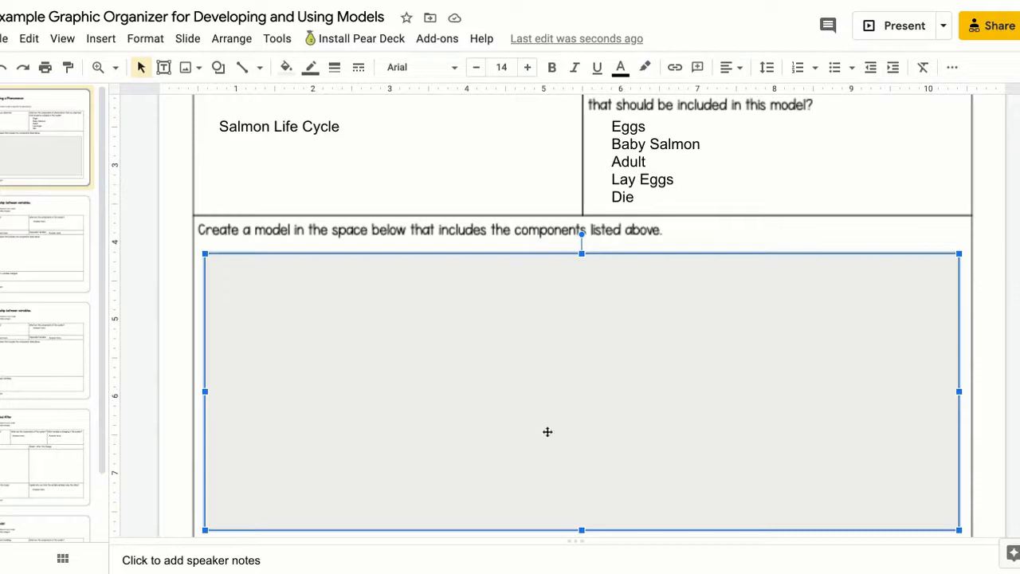
mouse_move(286, 67)
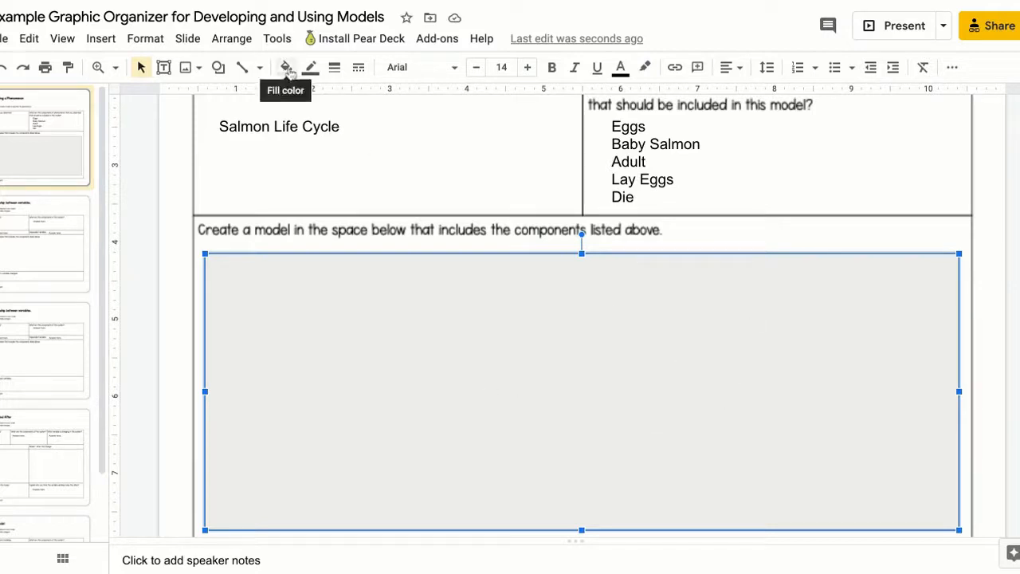
Fill the large rectangle over the model area with bright cyan.
click(286, 67)
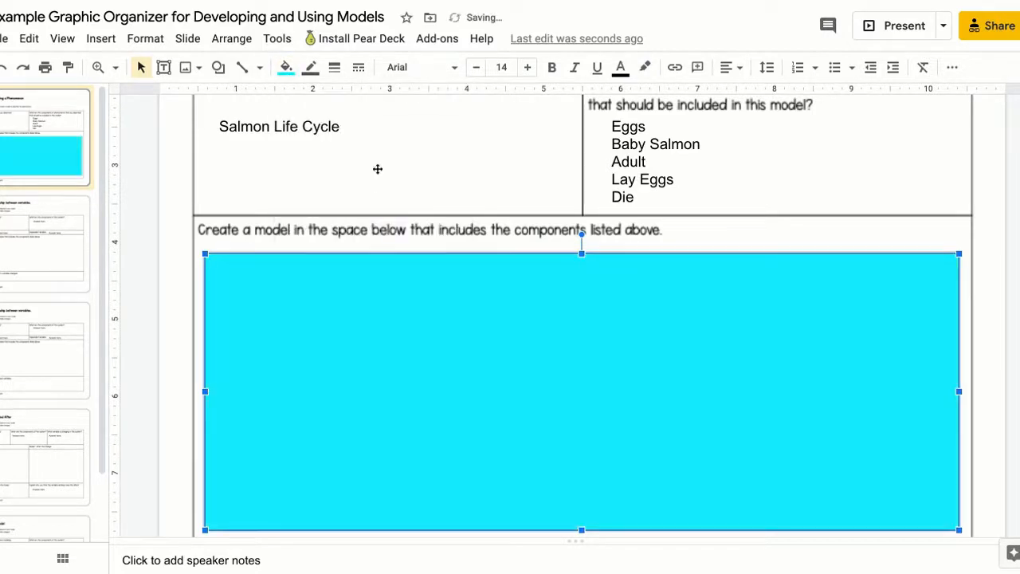
click(231, 39)
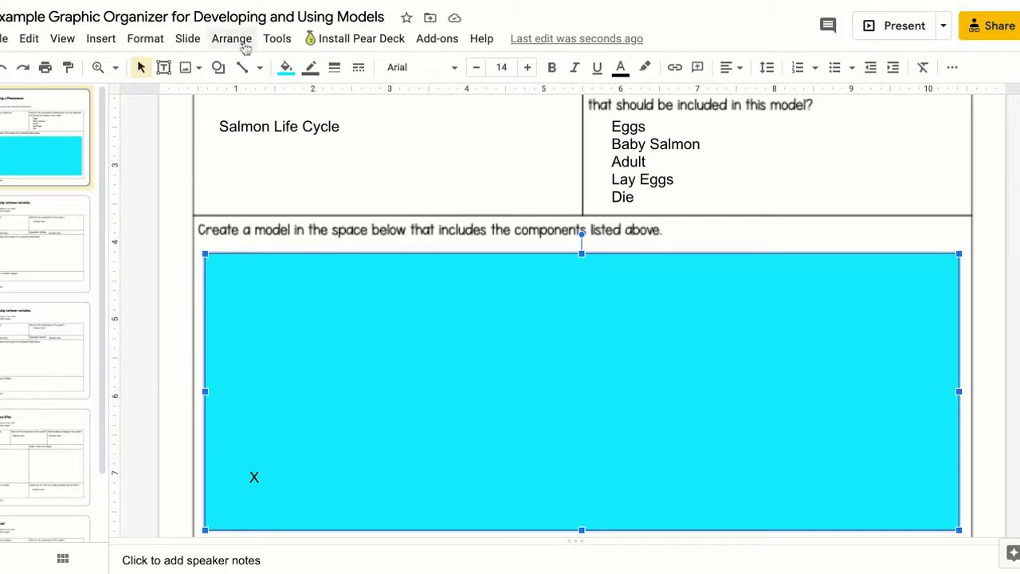
Send the rectangle to the back and recolour it light blue as a background.
click(231, 39)
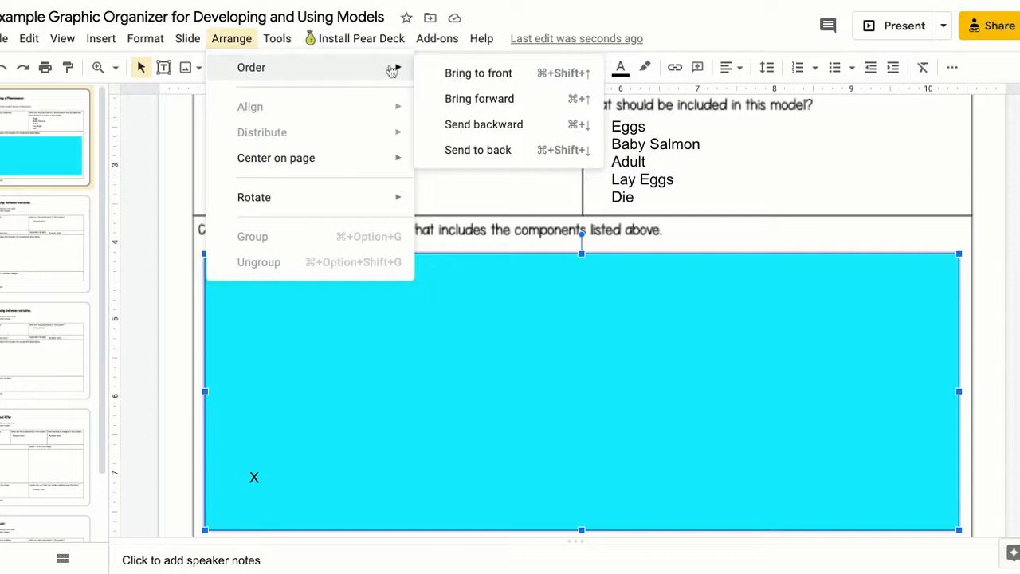
mouse_move(479, 150)
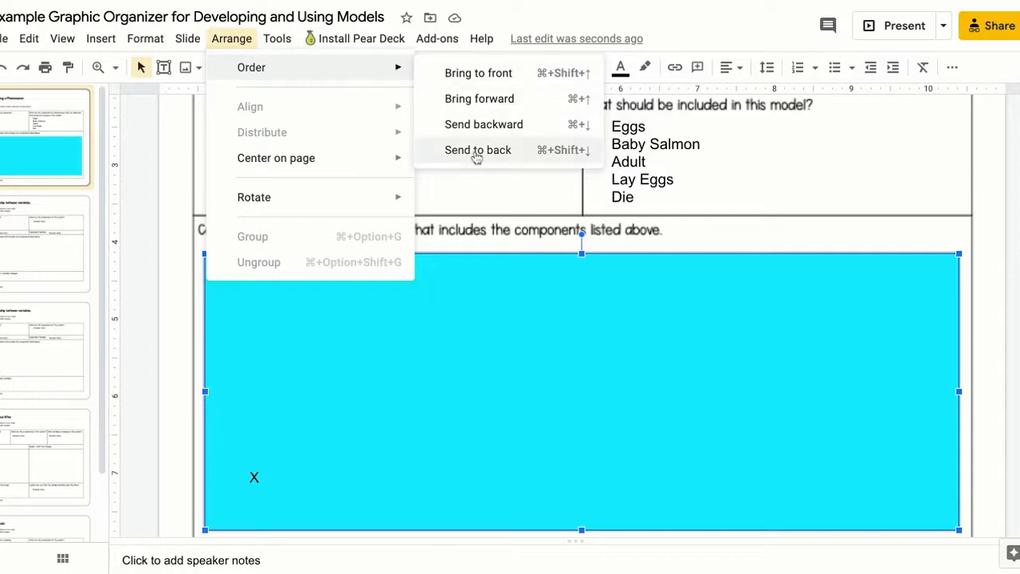
click(478, 150)
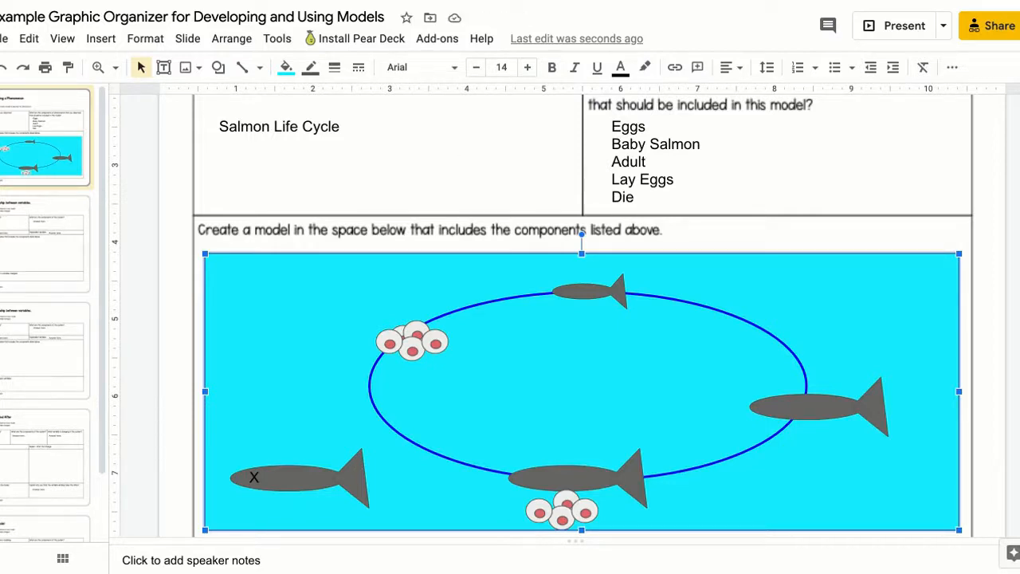
click(285, 67)
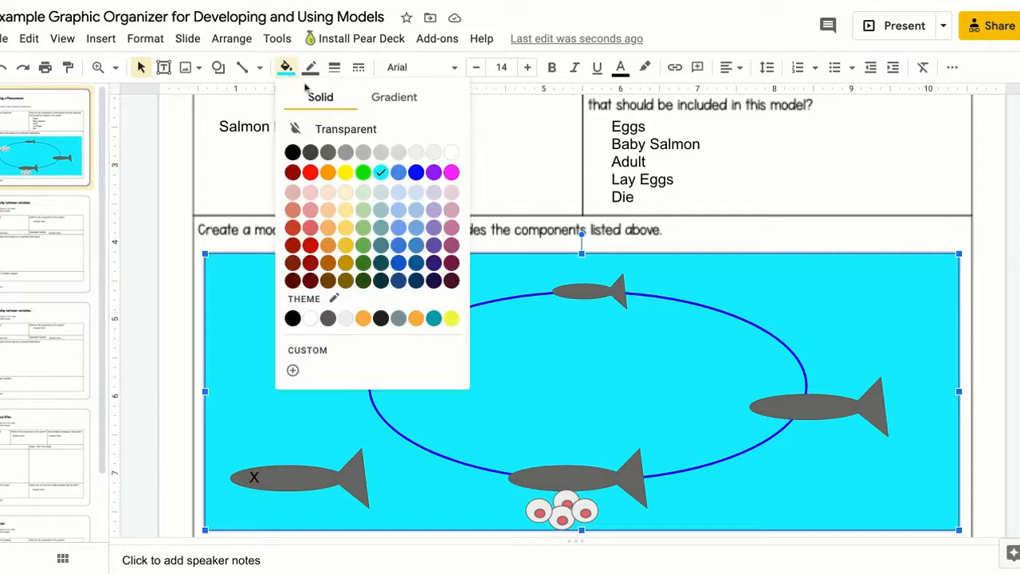
click(415, 172)
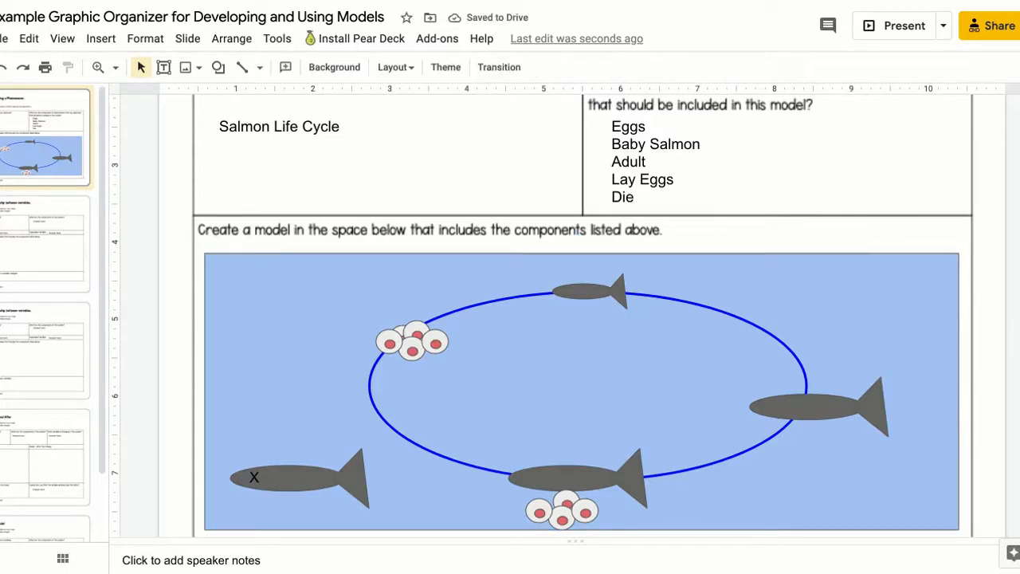
scroll(down, 3)
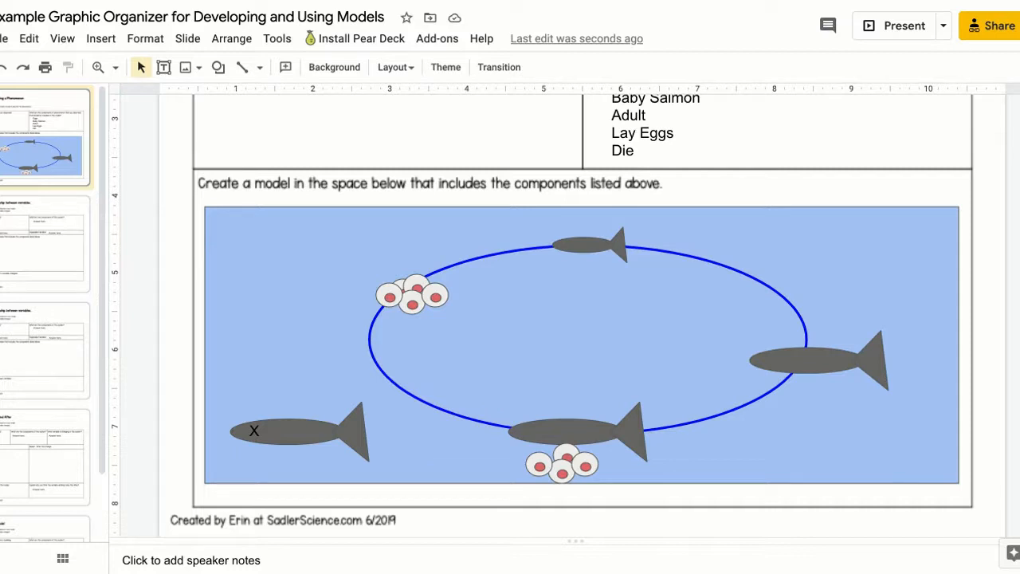
Add an 'Eggs' text box under the upper-left eggs and start typing 'Baby Sal' under the top fish.
click(162, 67)
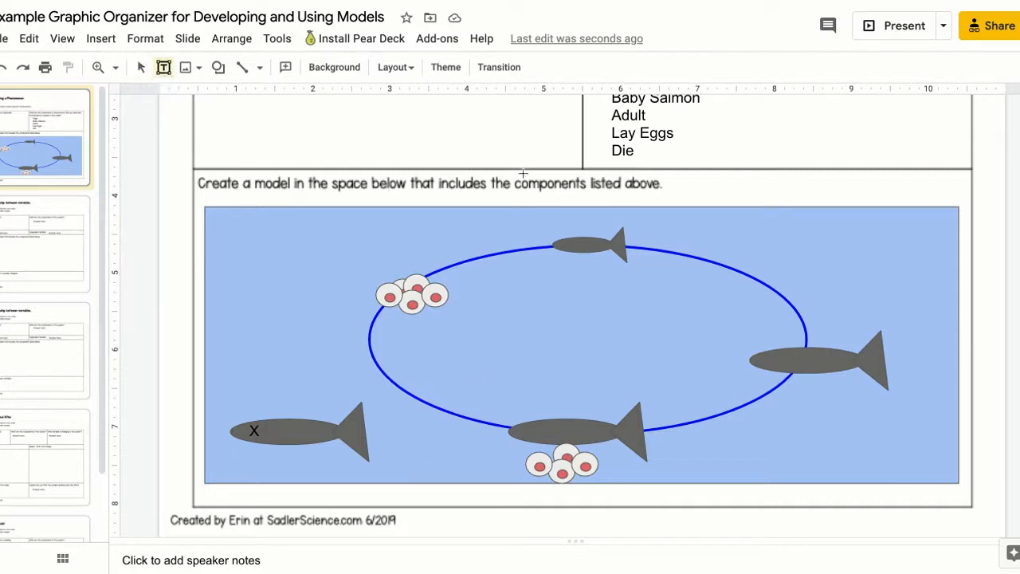
mouse_move(481, 291)
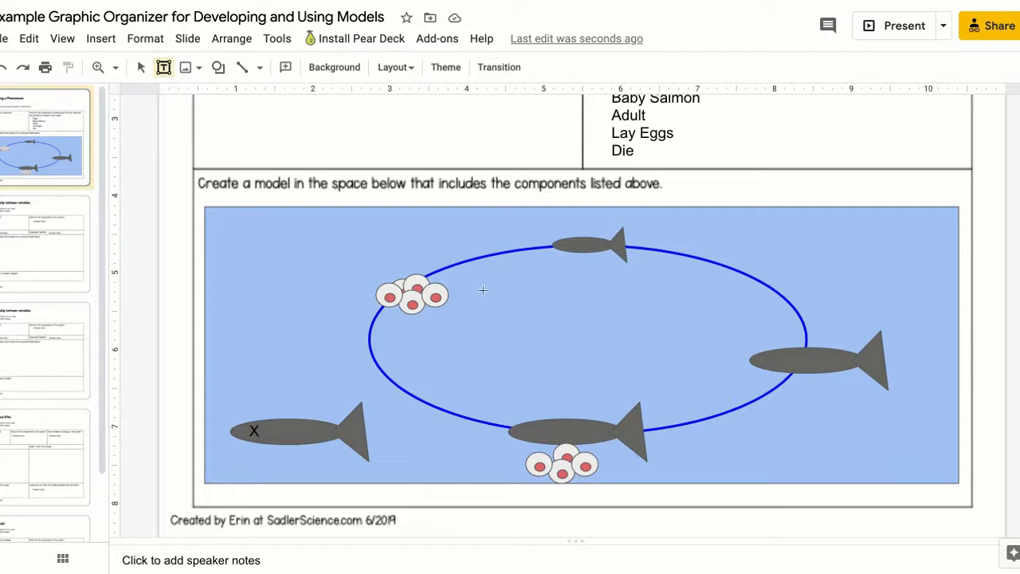
drag(395, 318, 466, 341)
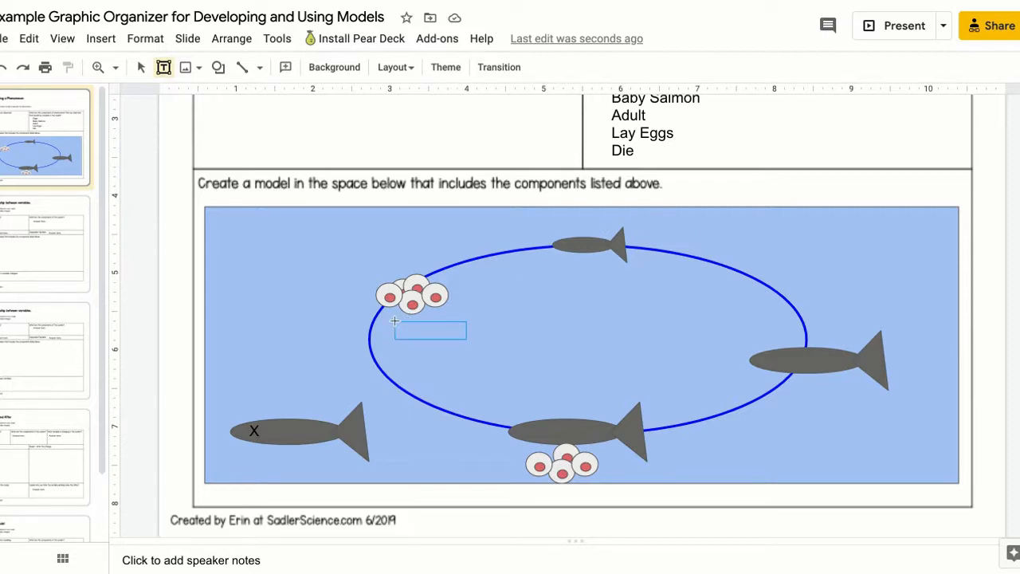
text(Eggs)
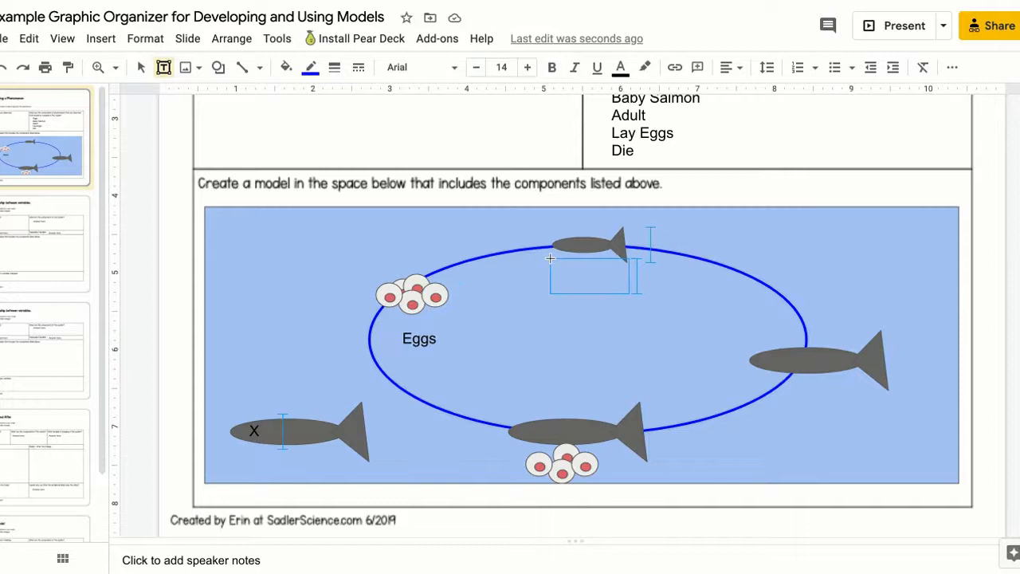
text(Baby)
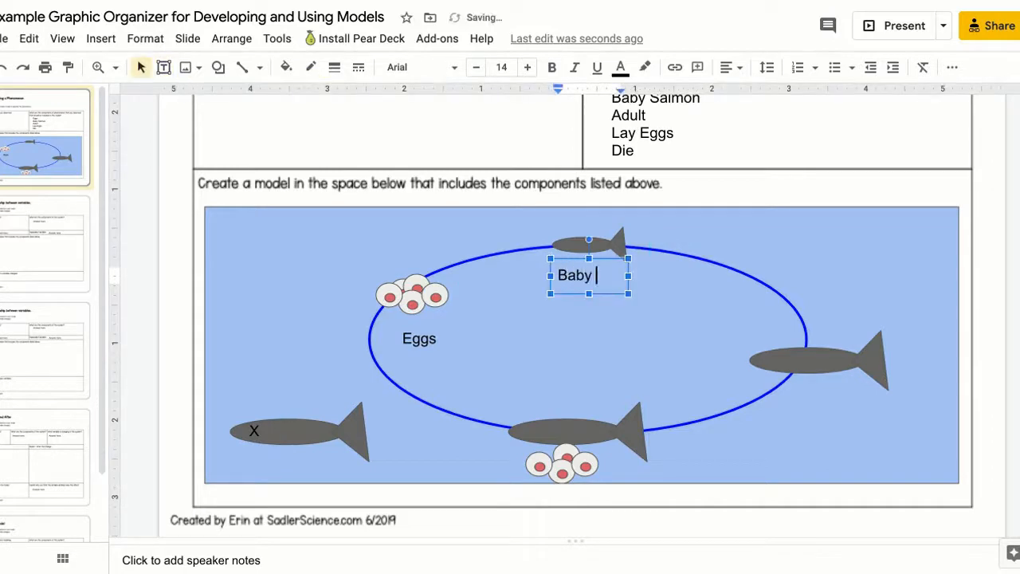
text(Salmon)
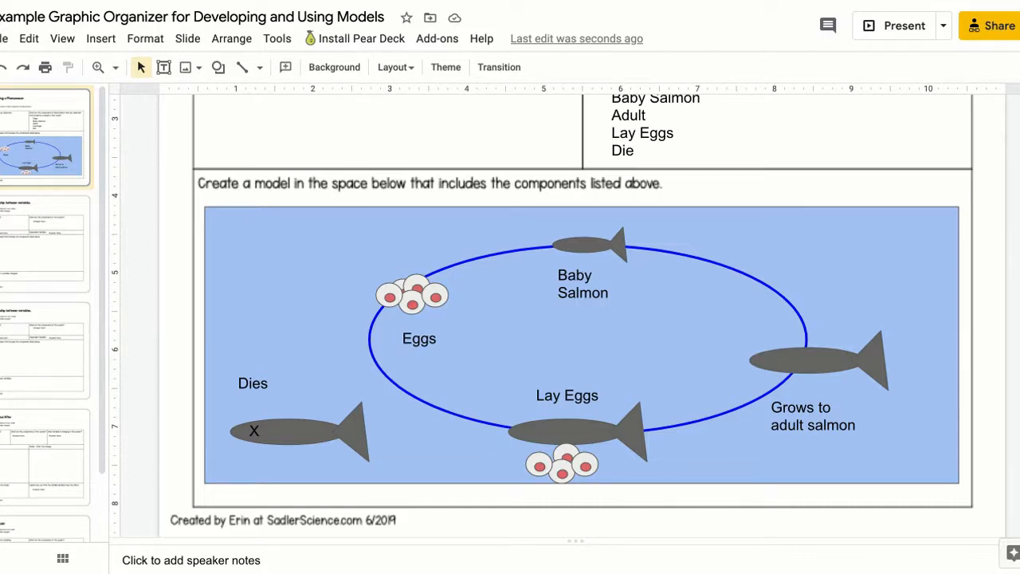
Open the zoom options after labelling the remaining stages.
click(115, 67)
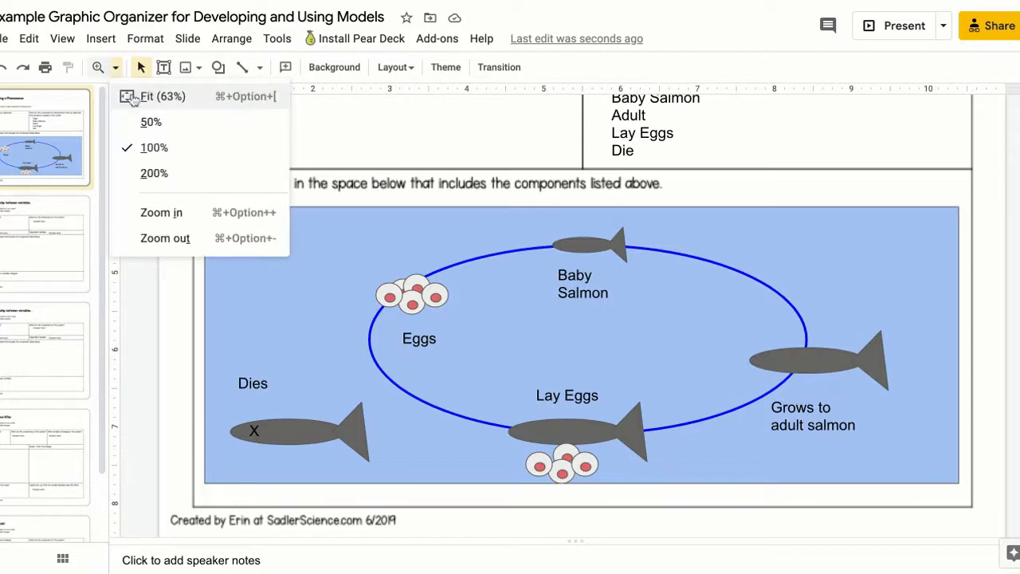